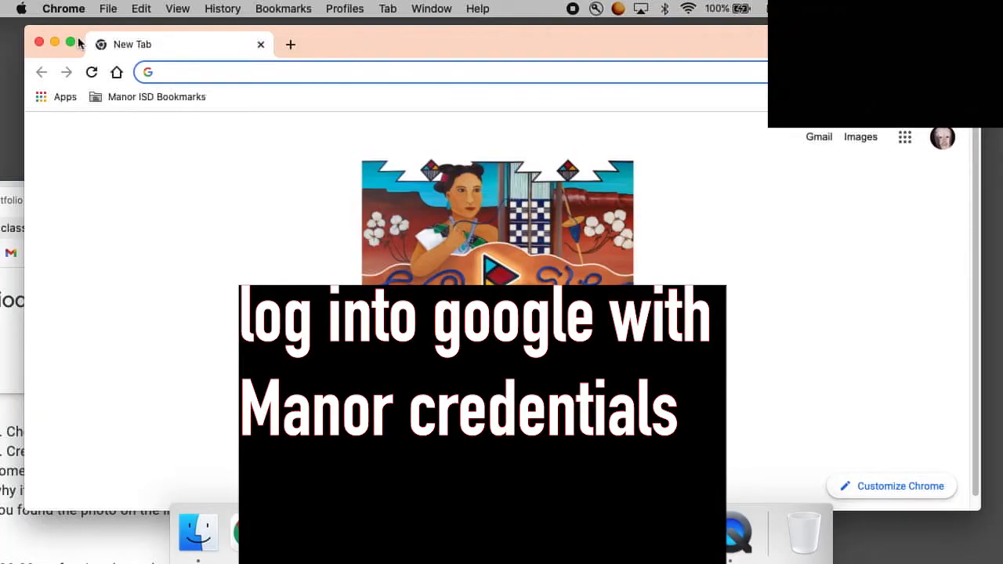
# - Search 'google sites' from Chrome's address bar to reach sites.google.com
pyautogui.click(314, 72)
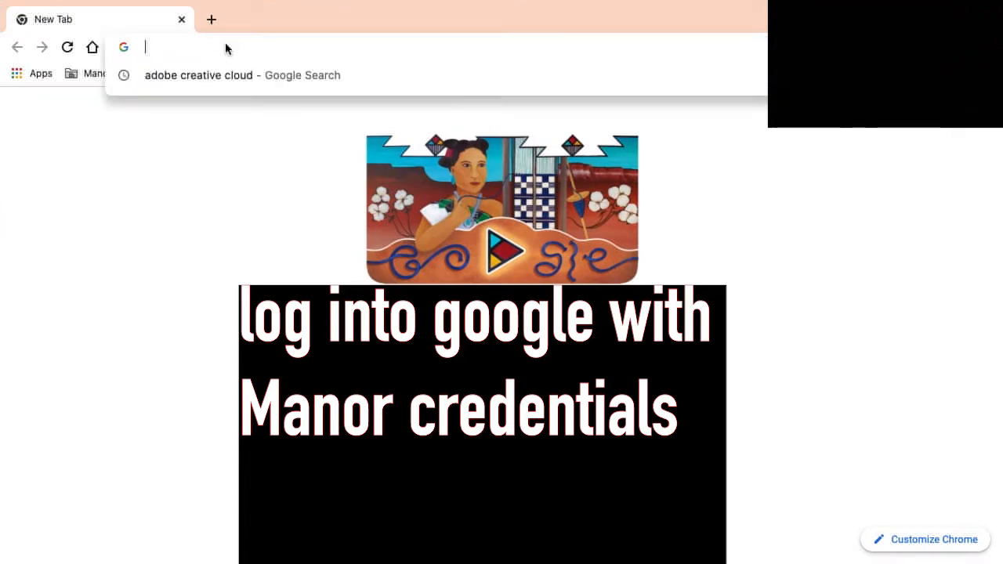
pyautogui.write('google s')
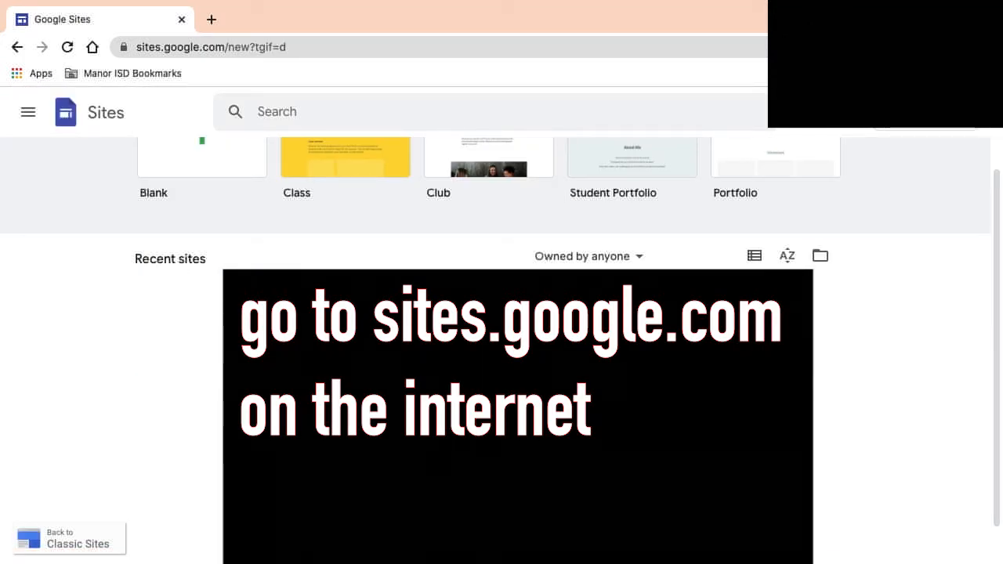
pyautogui.scroll(3)
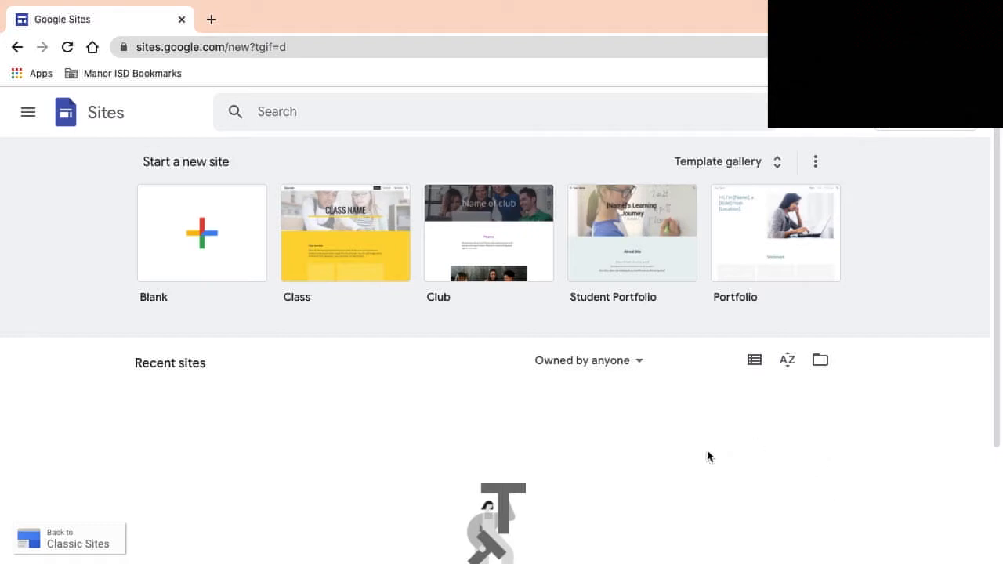
pyautogui.scroll(-3)
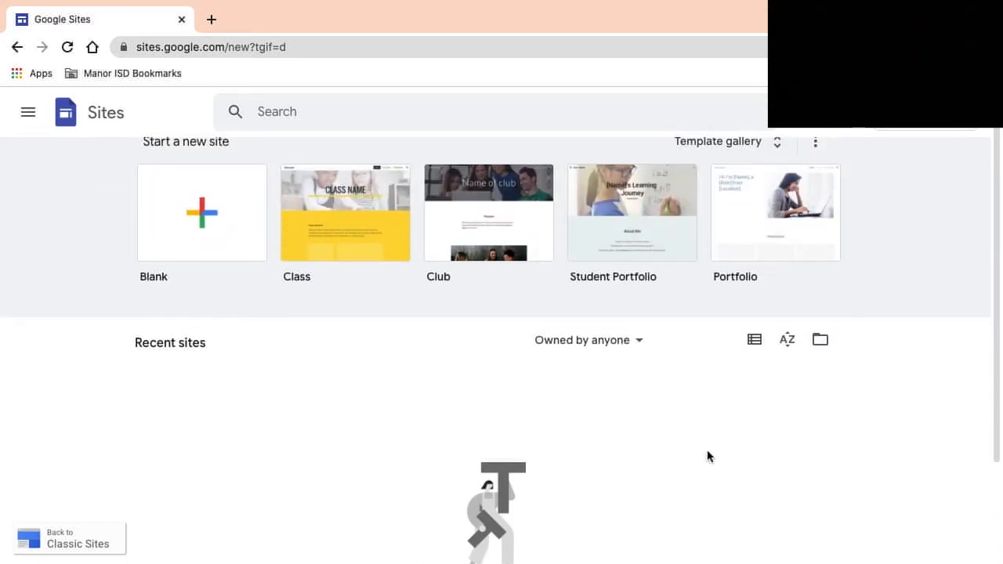
pyautogui.scroll(-3)
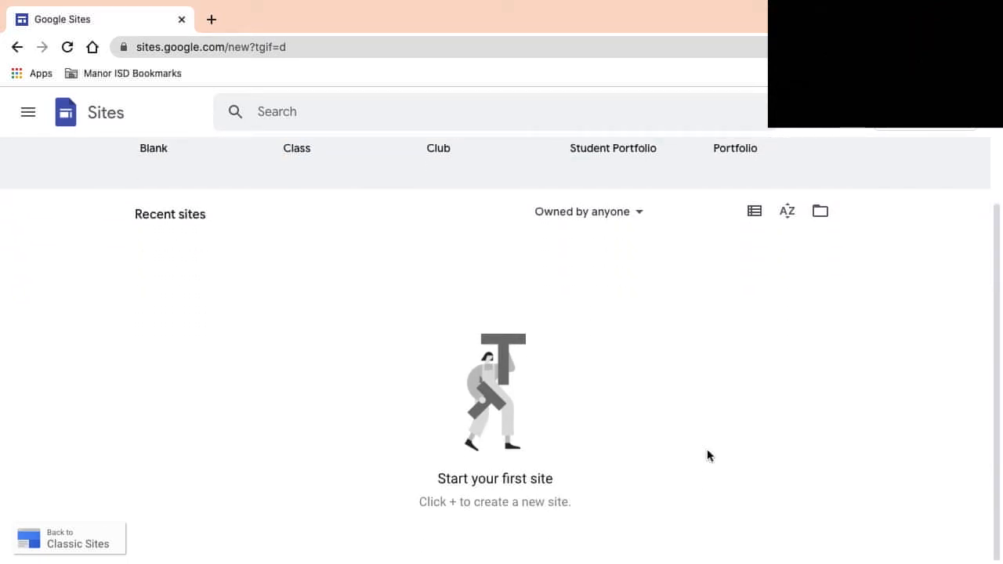
pyautogui.moveTo(743, 421)
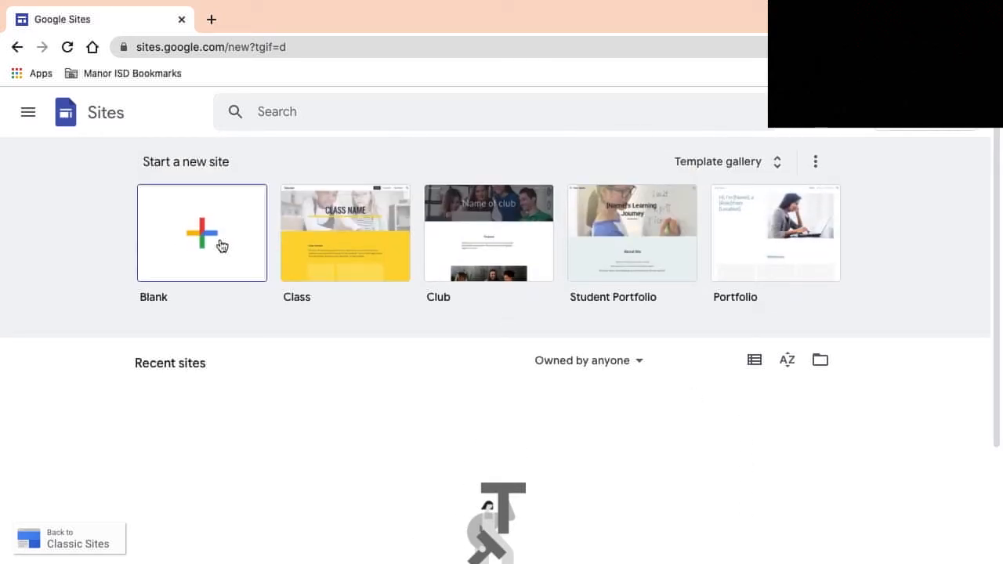
pyautogui.moveTo(219, 241)
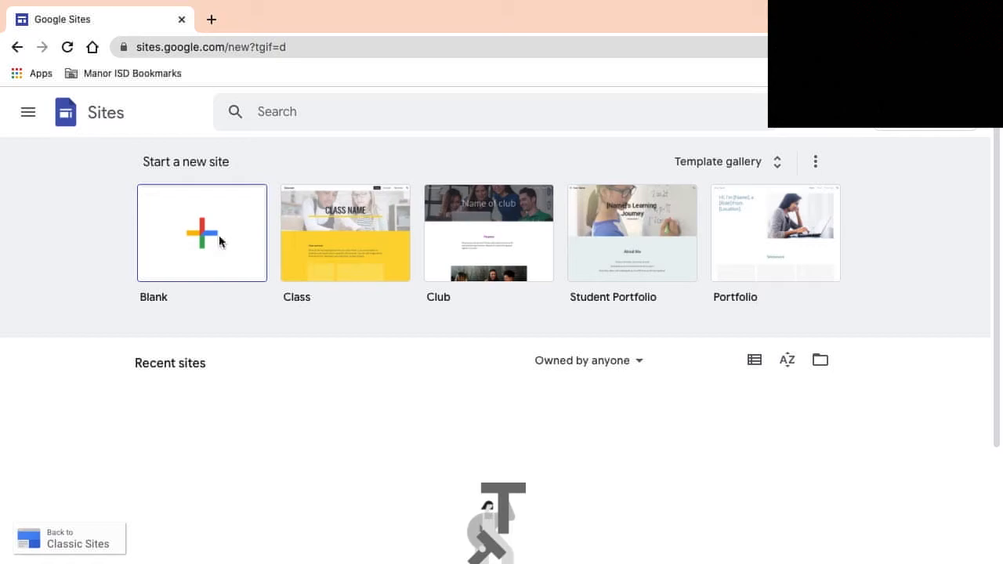
# - Create a blank site and advance the intro tour past the sharing tip to publishing
pyautogui.click(201, 232)
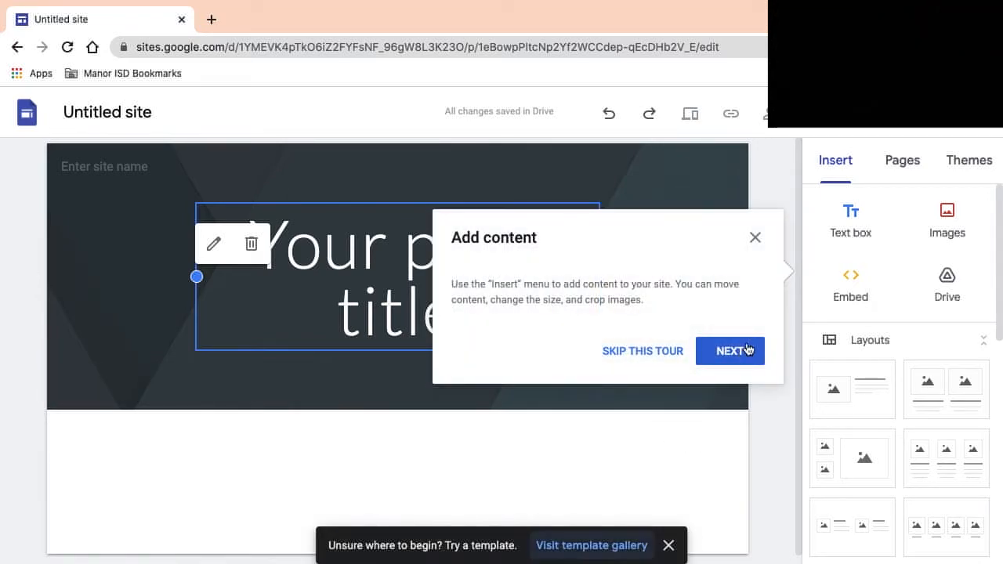
pyautogui.moveTo(768, 345)
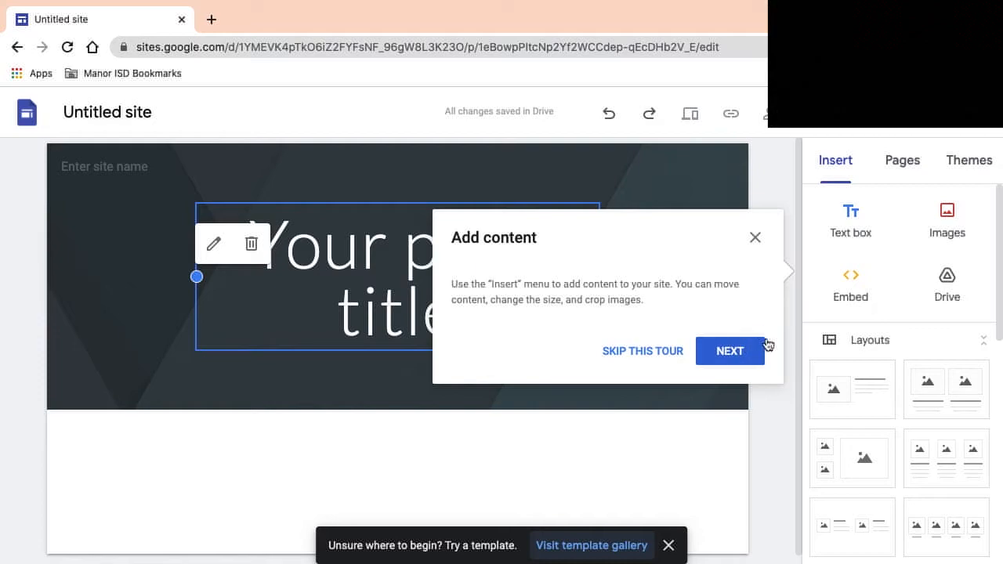
pyautogui.moveTo(744, 367)
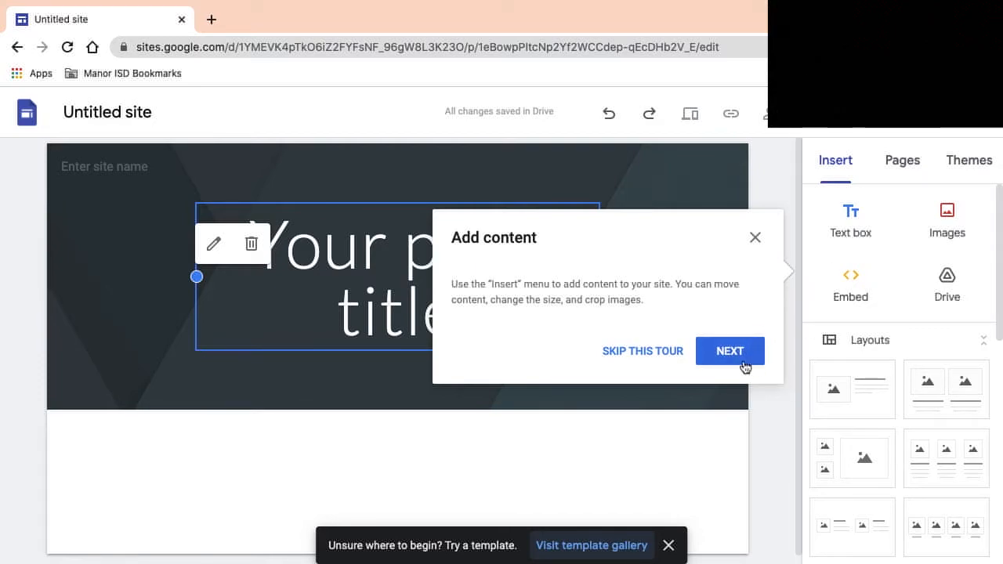
pyautogui.moveTo(528, 298)
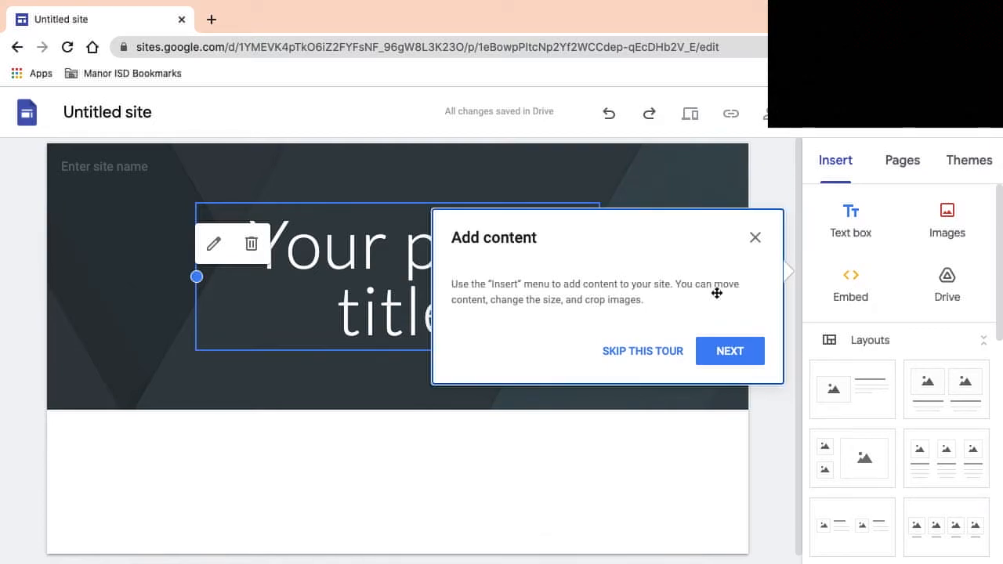
pyautogui.moveTo(773, 342)
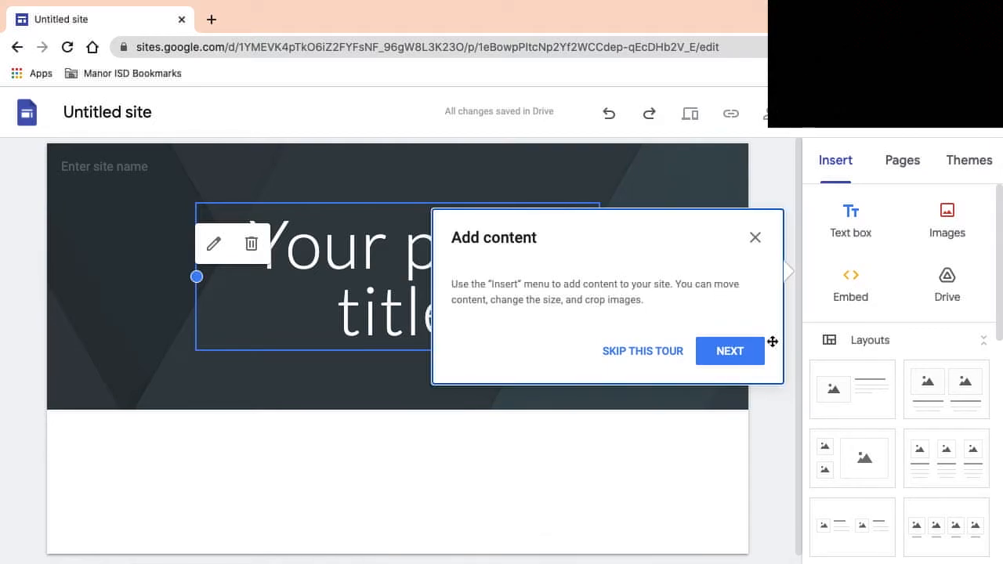
pyautogui.click(730, 351)
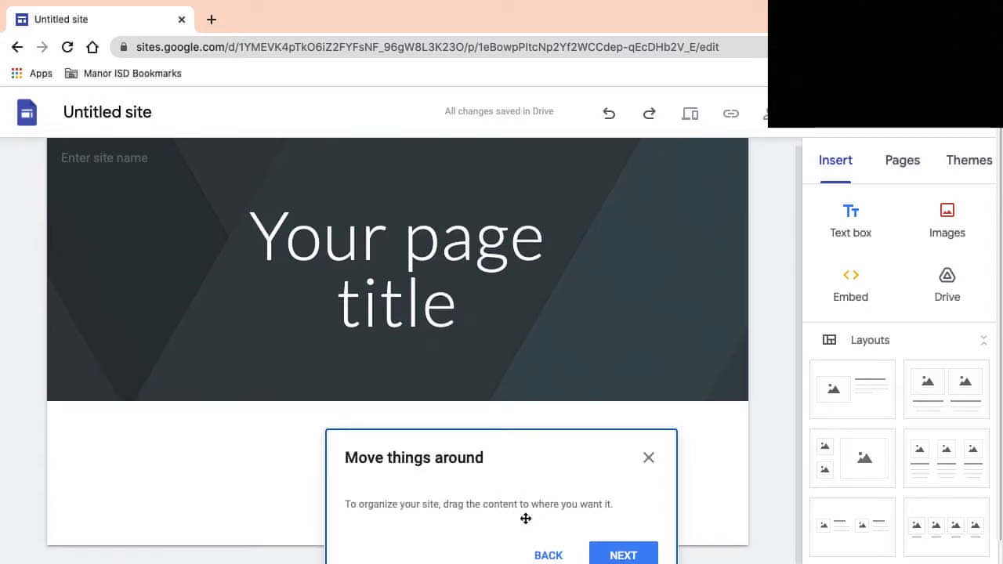
pyautogui.moveTo(704, 492)
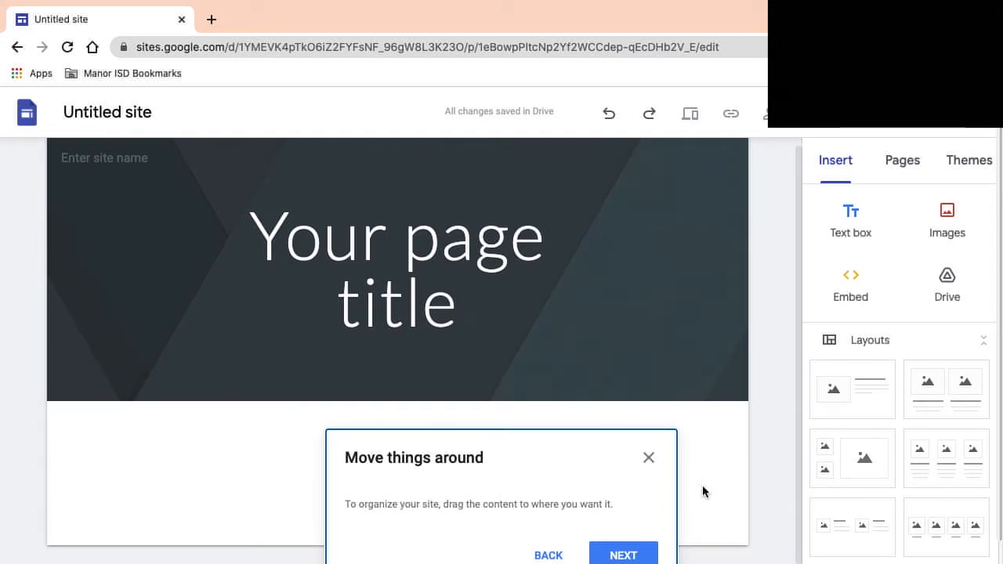
pyautogui.click(623, 555)
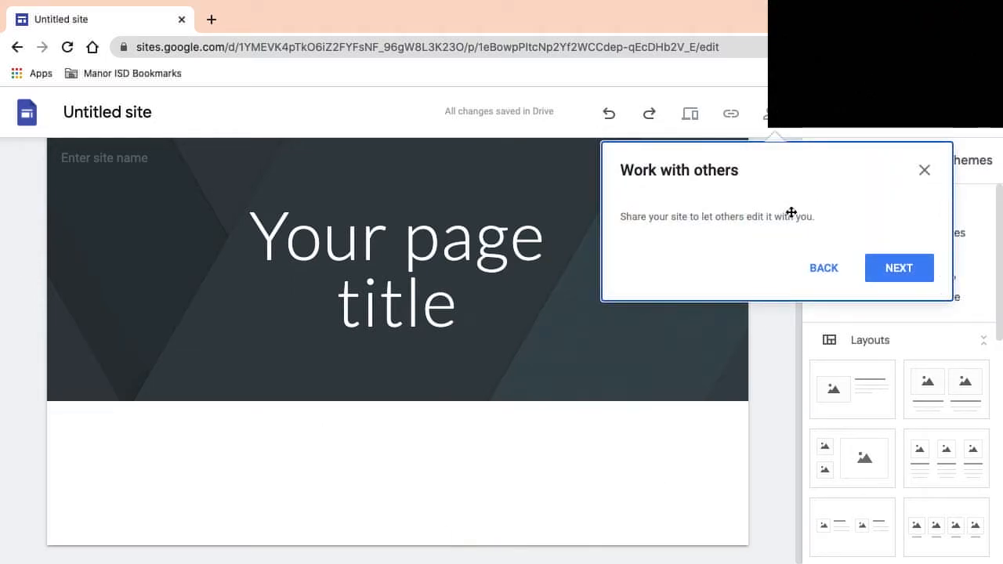
pyautogui.moveTo(790, 213)
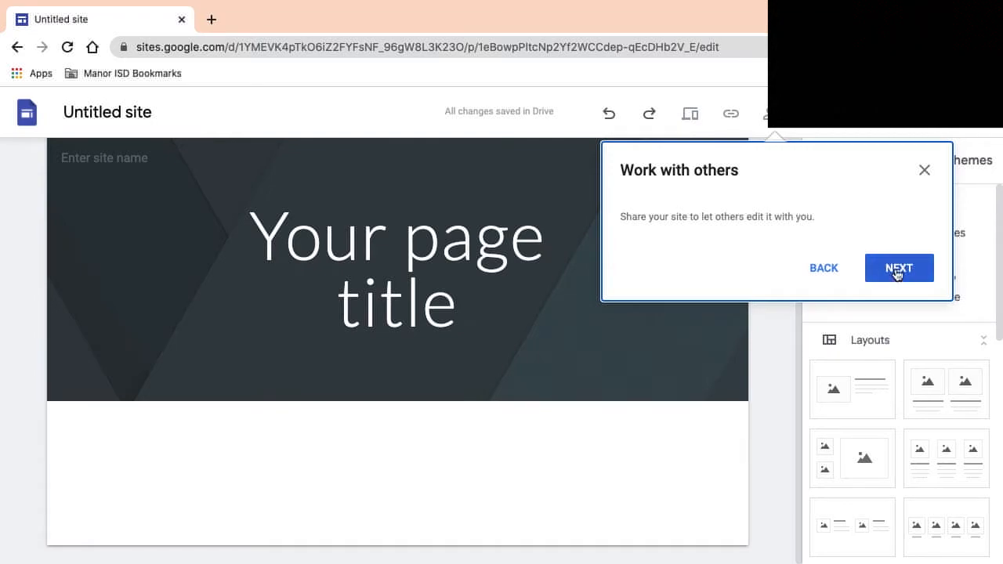
pyautogui.click(899, 267)
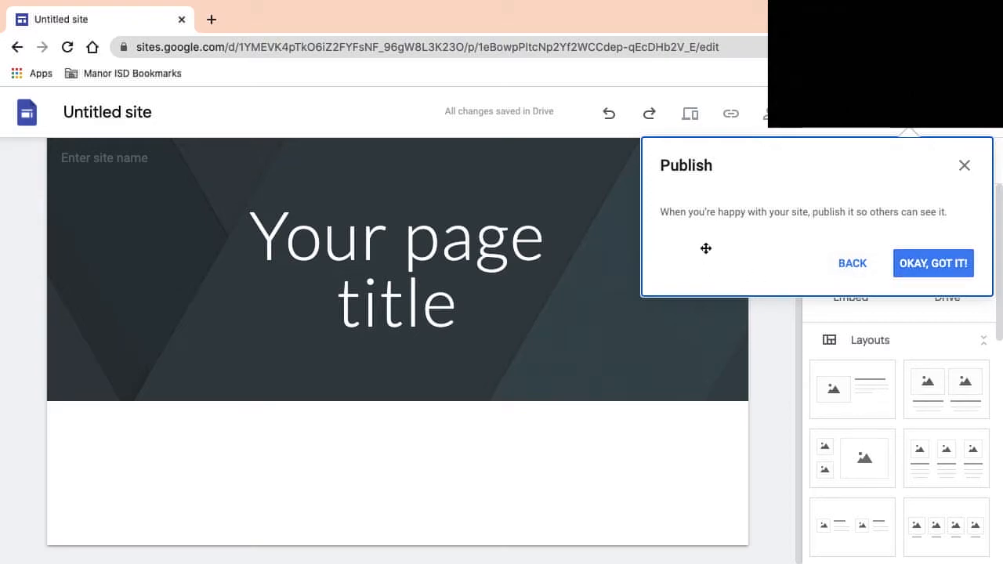
pyautogui.moveTo(934, 211)
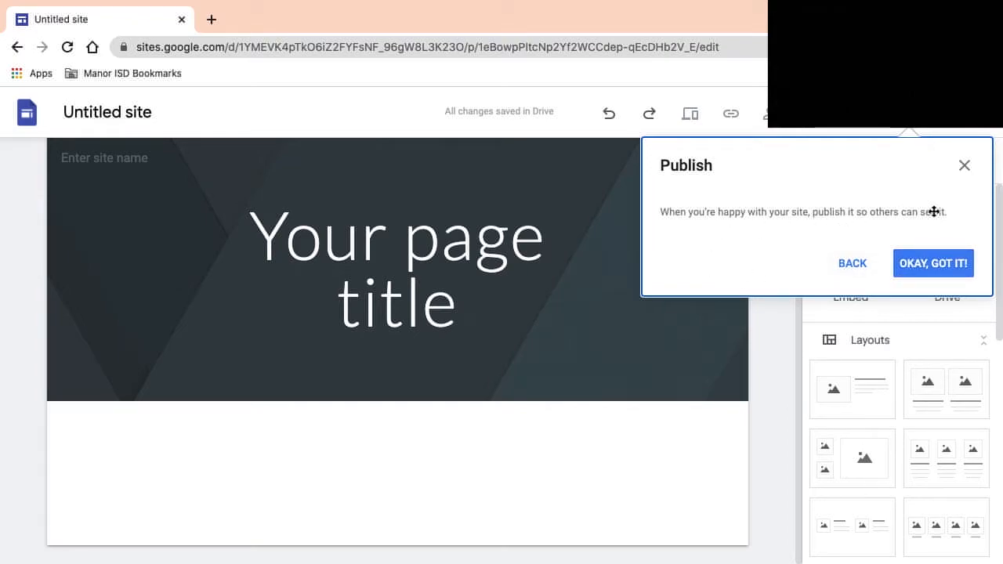
pyautogui.moveTo(792, 216)
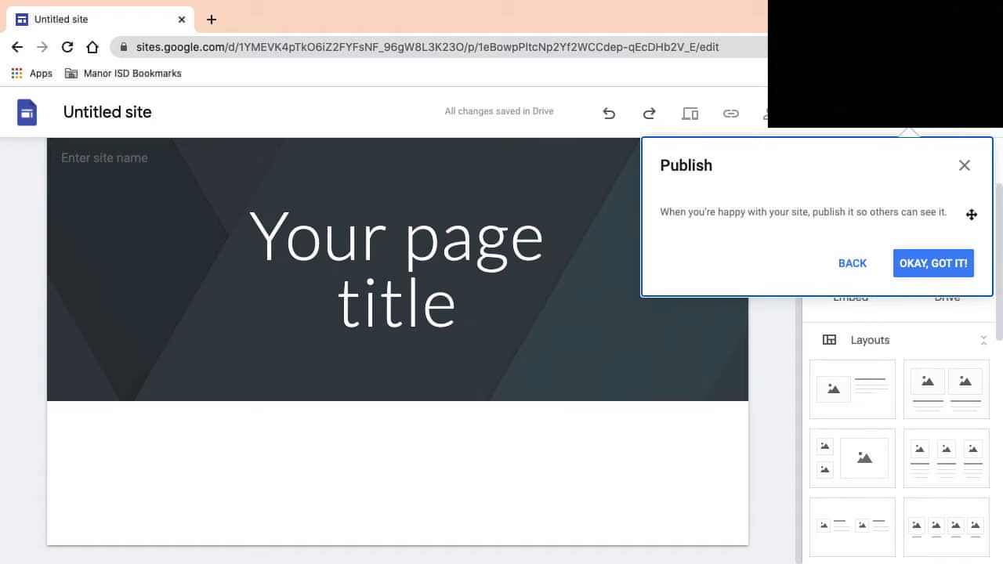
# - Title the site 'JoCr portfolio site' in Amatic SC, widened to fit one line
pyautogui.click(933, 263)
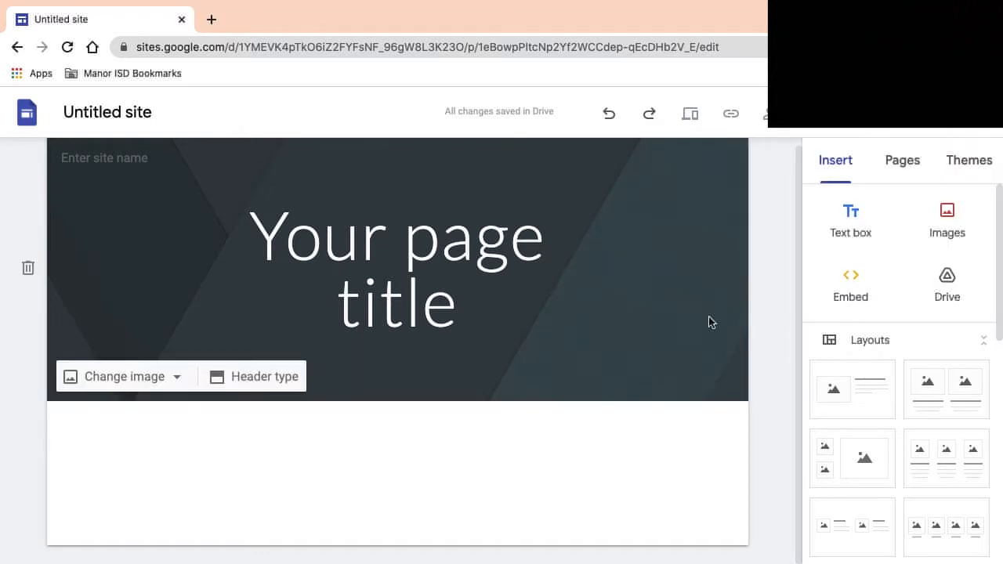
pyautogui.click(396, 235)
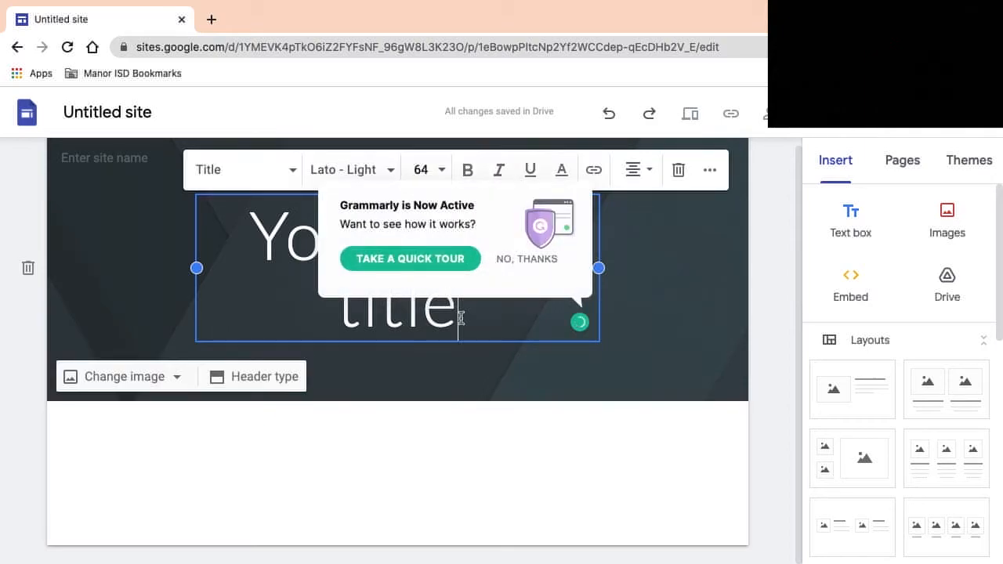
pyautogui.click(526, 259)
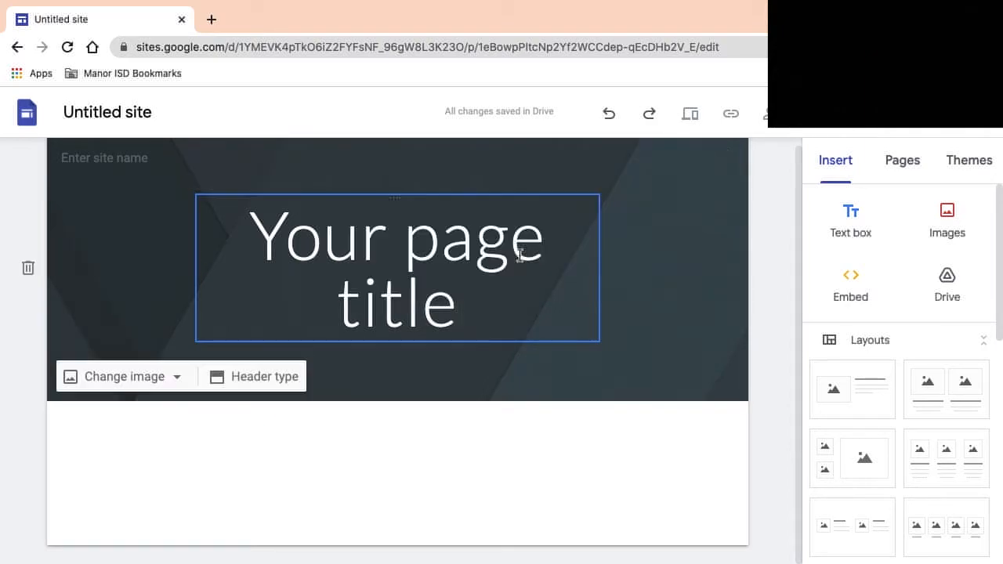
pyautogui.write('JoCr portfolio site')
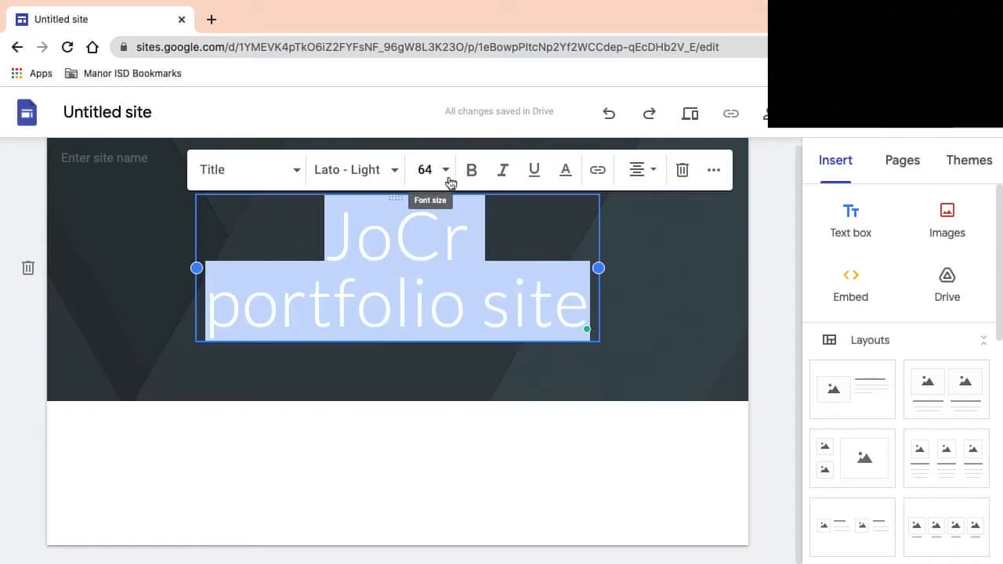
pyautogui.click(355, 169)
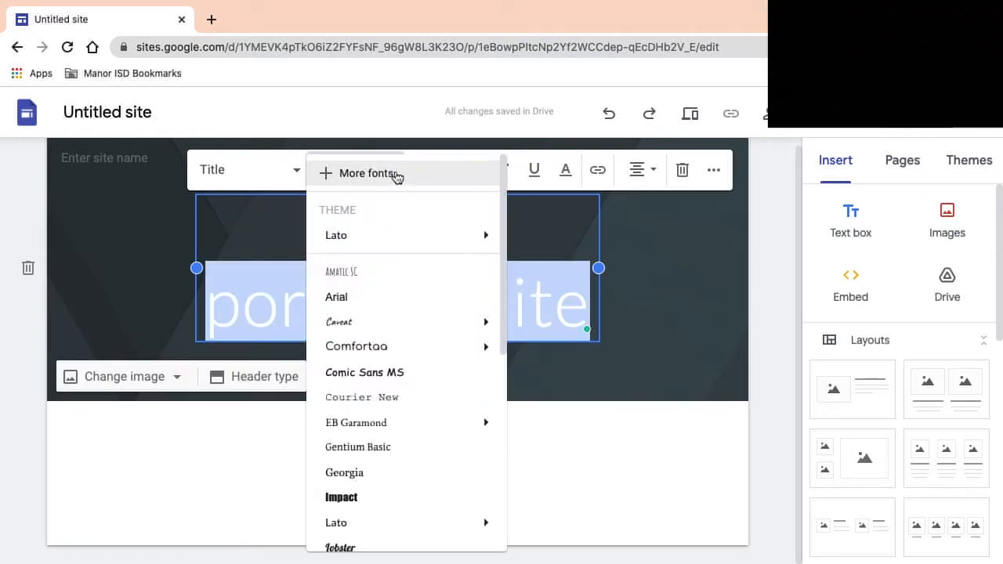
pyautogui.click(341, 272)
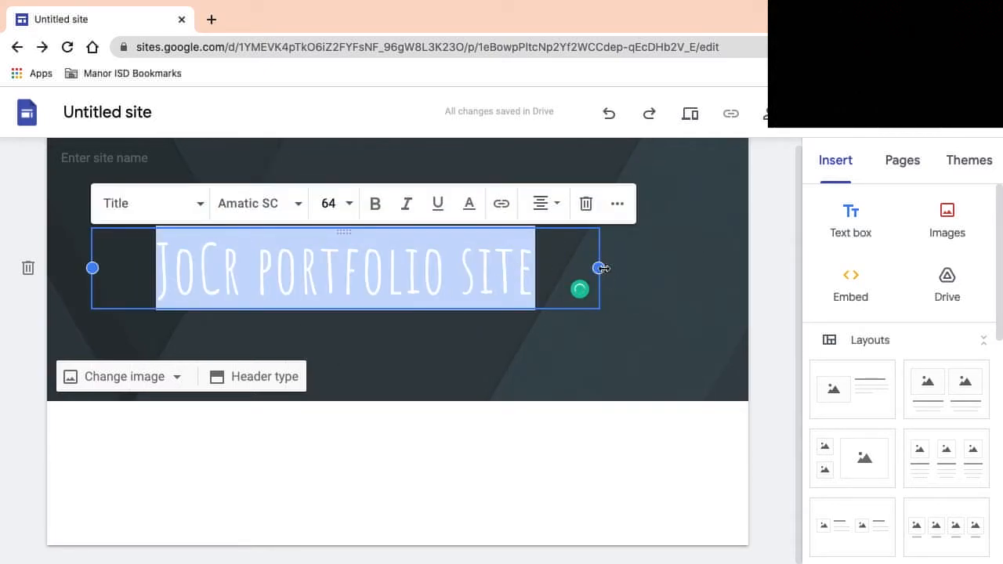
pyautogui.moveTo(604, 268); pyautogui.dragTo(702, 268)
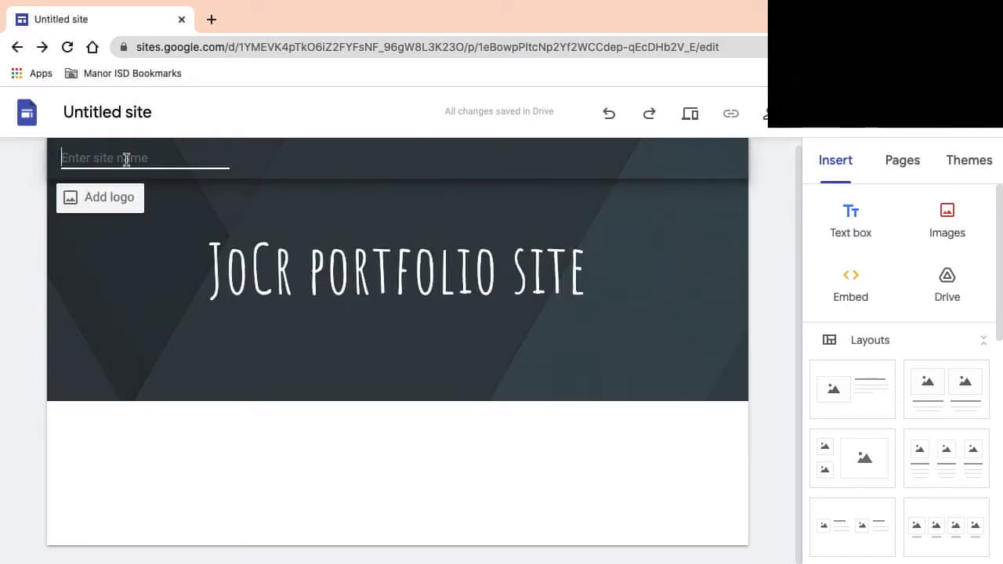
# - Name the site 'JoCr portfolio site', then start and cancel a header image upload
pyautogui.write('Jo')
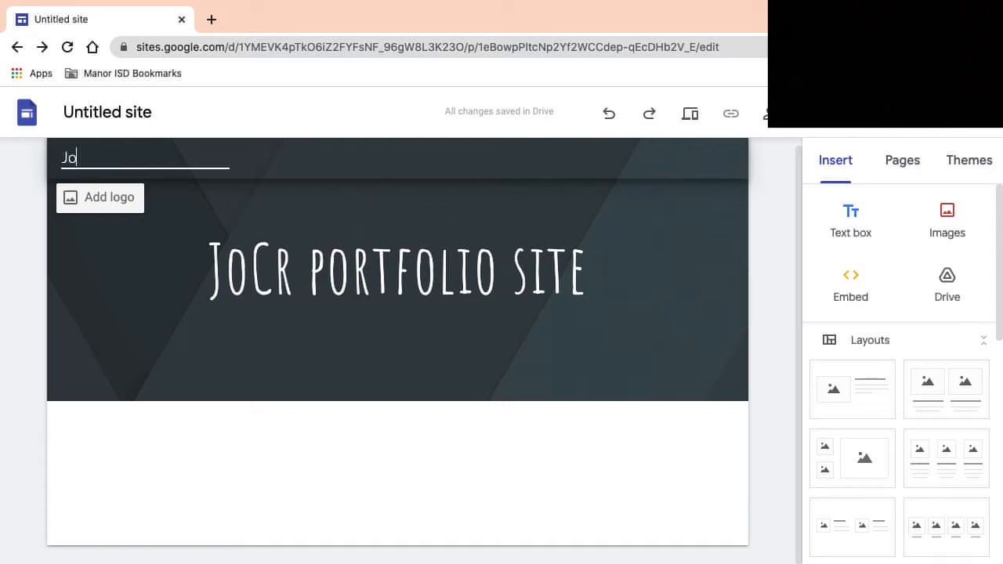
pyautogui.write('Cr')
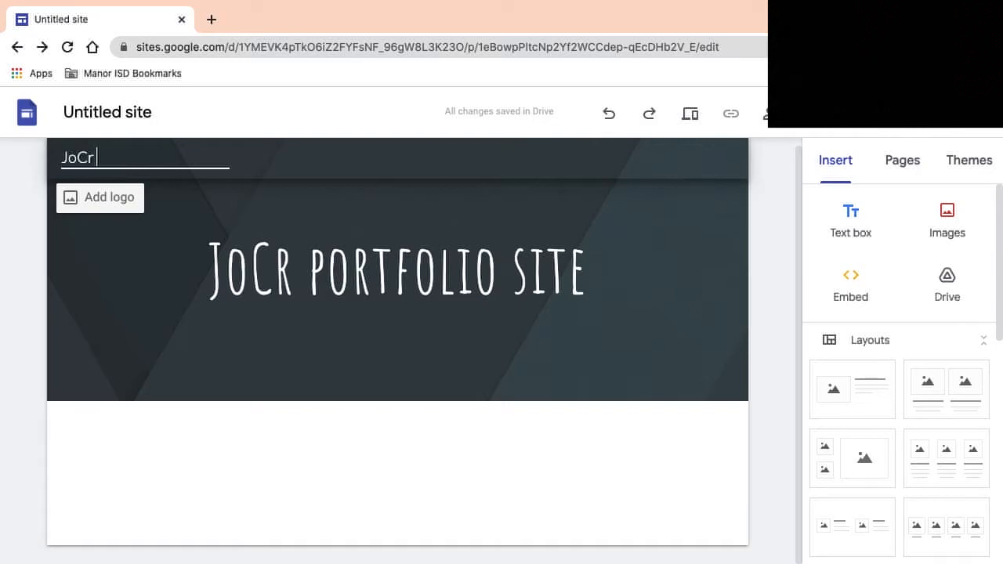
pyautogui.write('portfolio site')
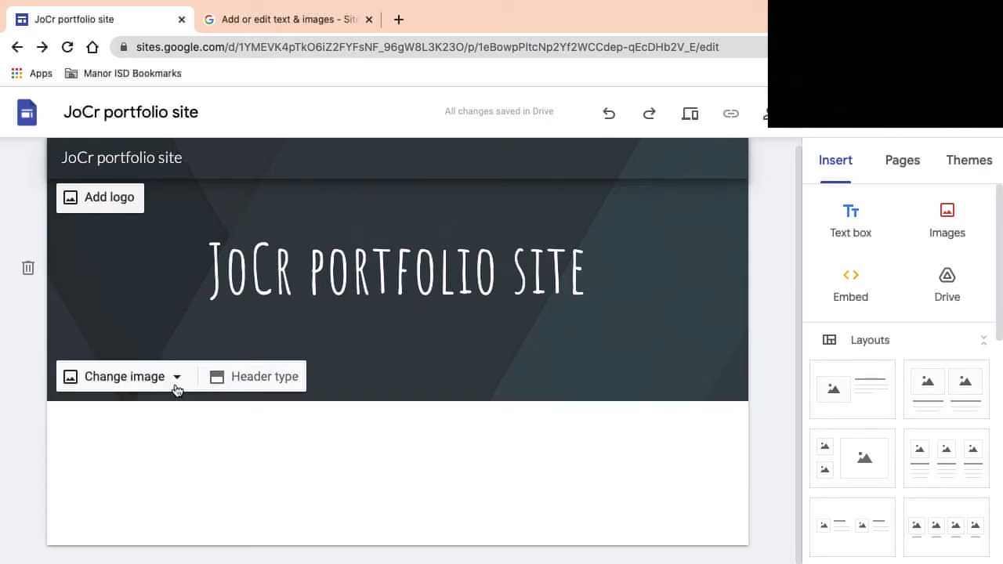
pyautogui.click(121, 376)
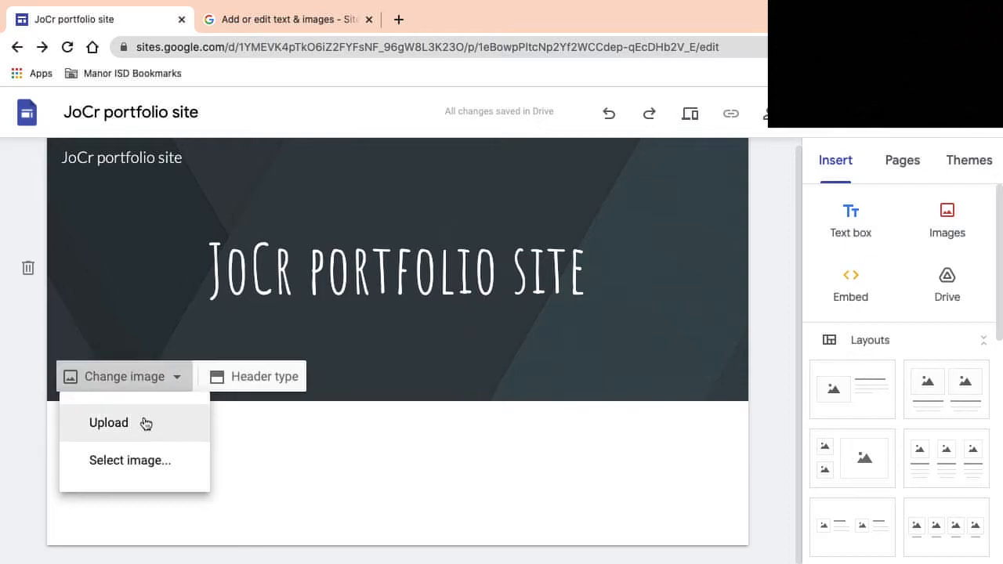
pyautogui.click(108, 423)
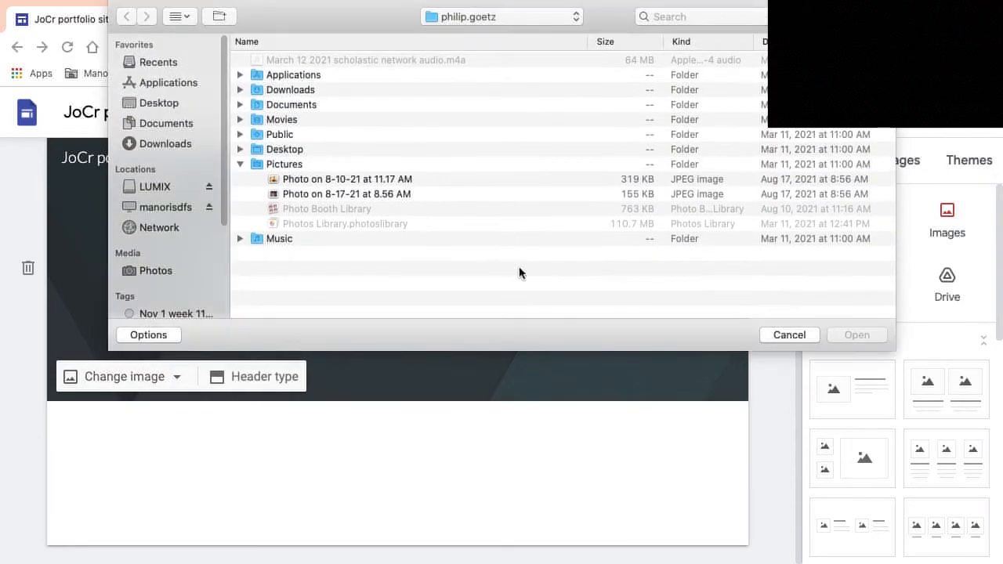
pyautogui.click(789, 335)
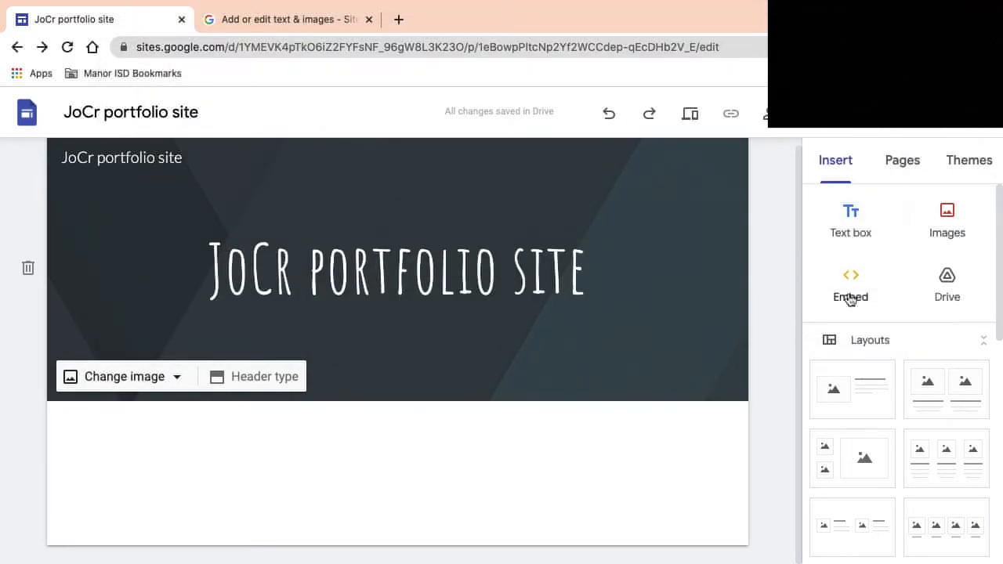
# - Search Google in a new tab for a Manor Senior High School campus photo
pyautogui.write('google images manor senior hihg')
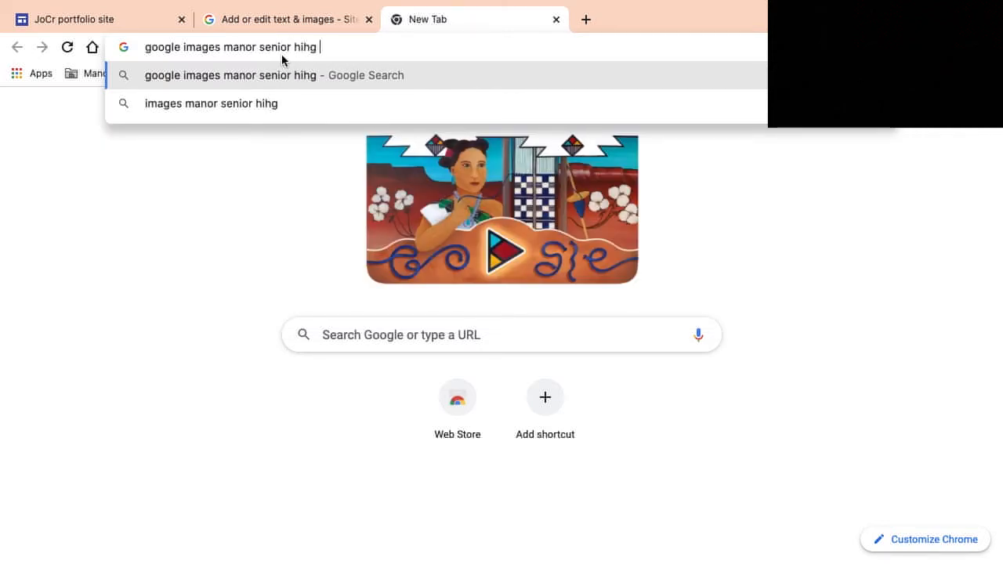
pyautogui.press('Backspace')
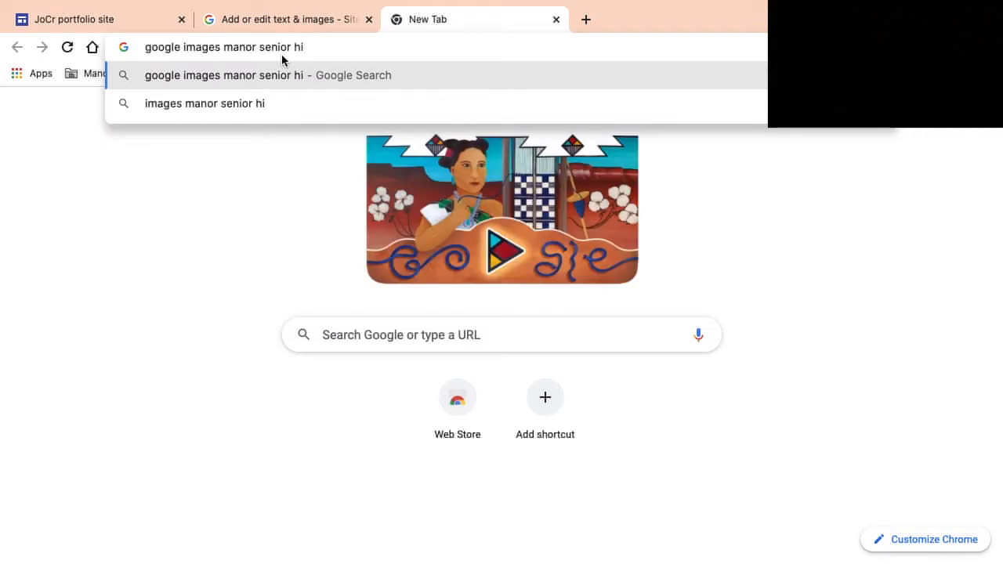
pyautogui.click(267, 75)
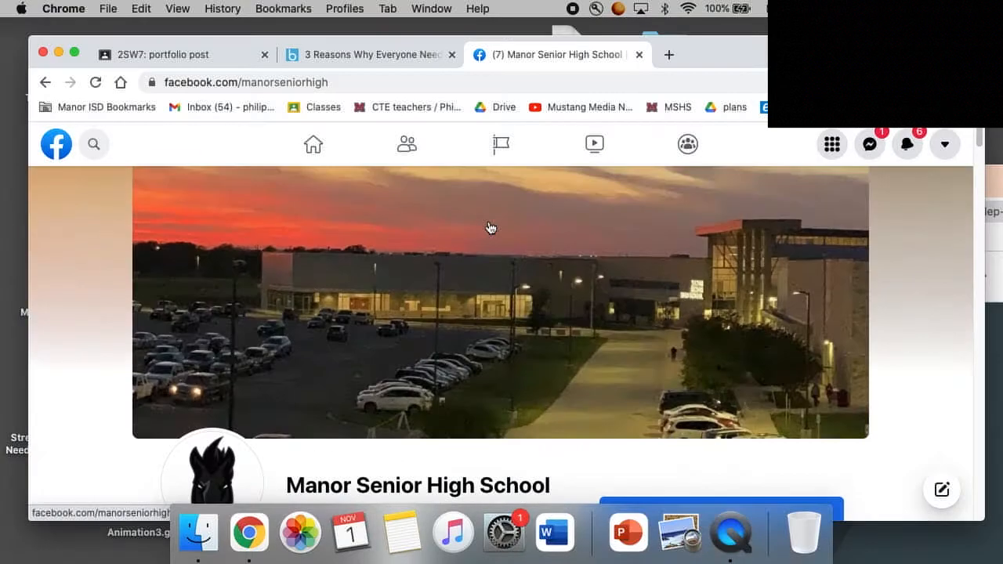
pyautogui.moveTo(520, 290)
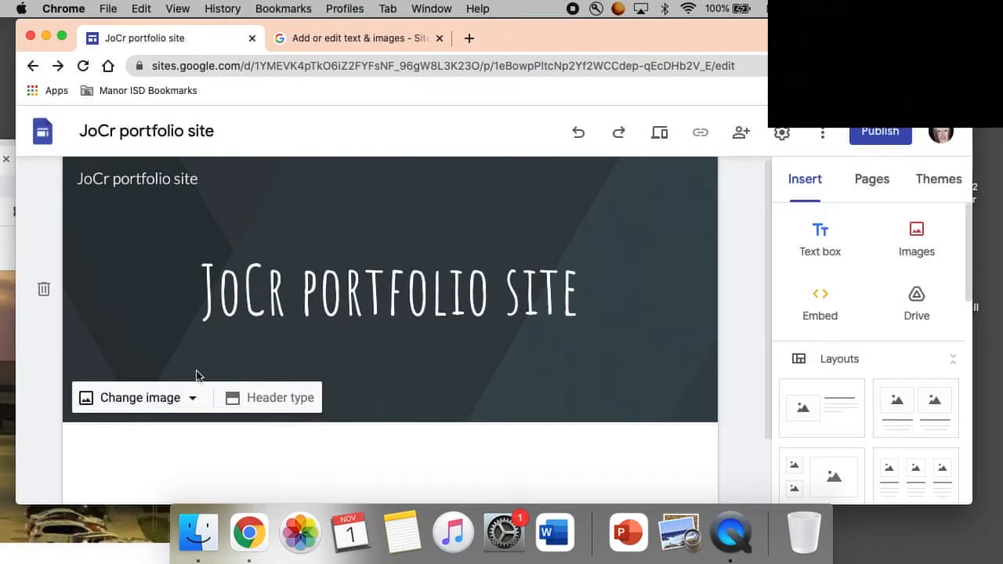
pyautogui.moveTo(686, 279)
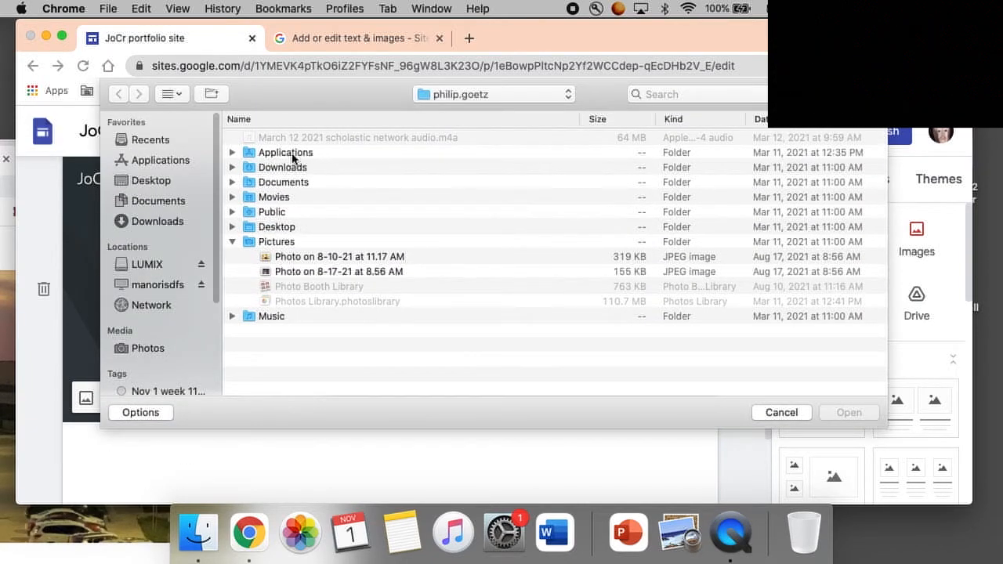
# - Upload the newest Desktop Screen Shot of the campus at sunset as the header image
pyautogui.click(151, 180)
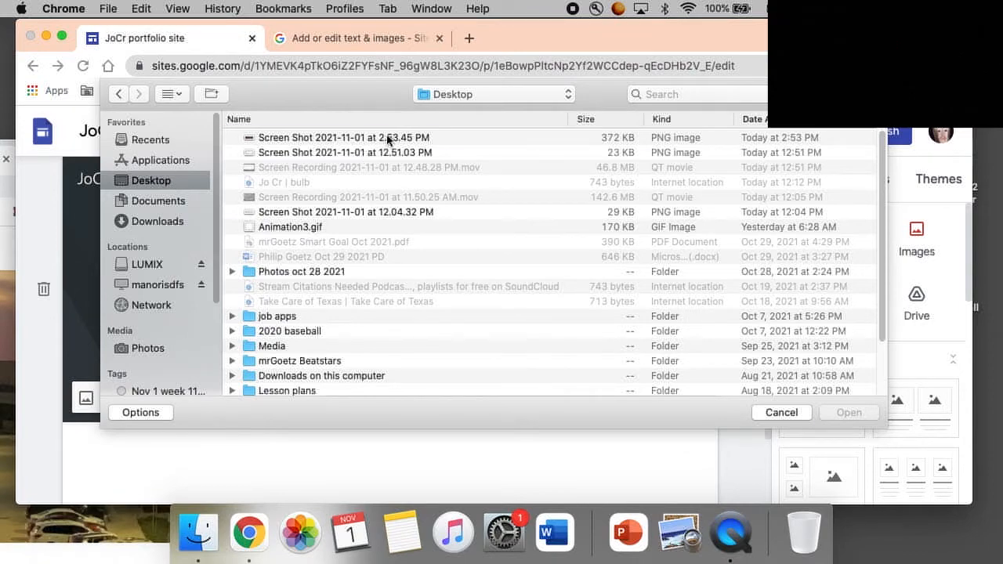
pyautogui.click(345, 138)
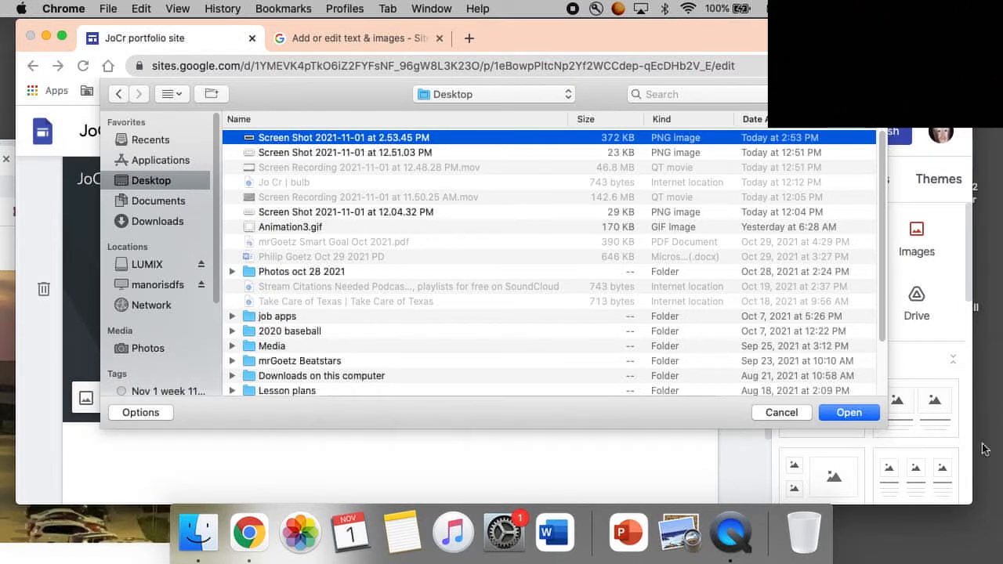
pyautogui.click(849, 412)
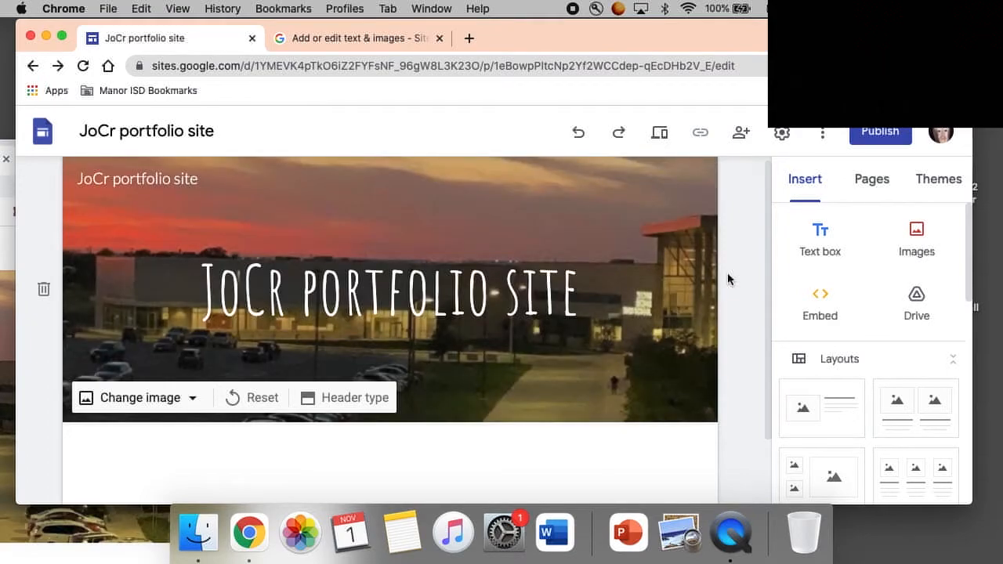
pyautogui.click(388, 278)
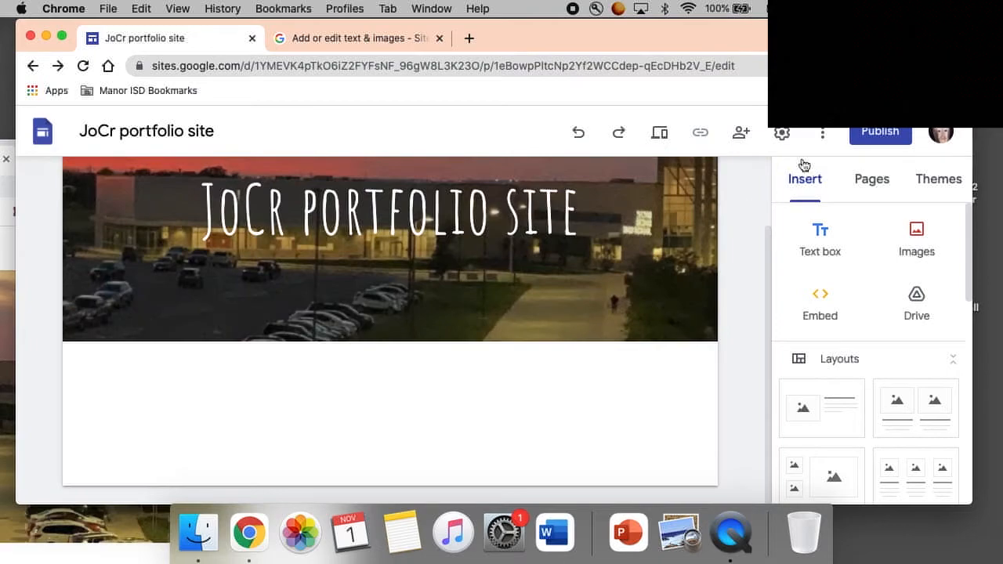
pyautogui.moveTo(867, 187)
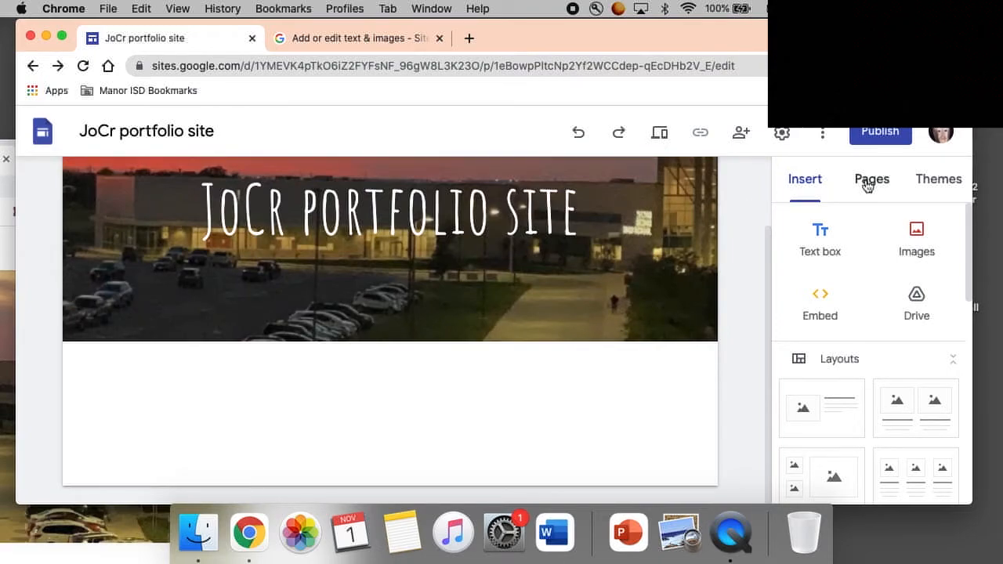
# - Add a page named 'Journal' and open it from the Pages list
pyautogui.click(872, 178)
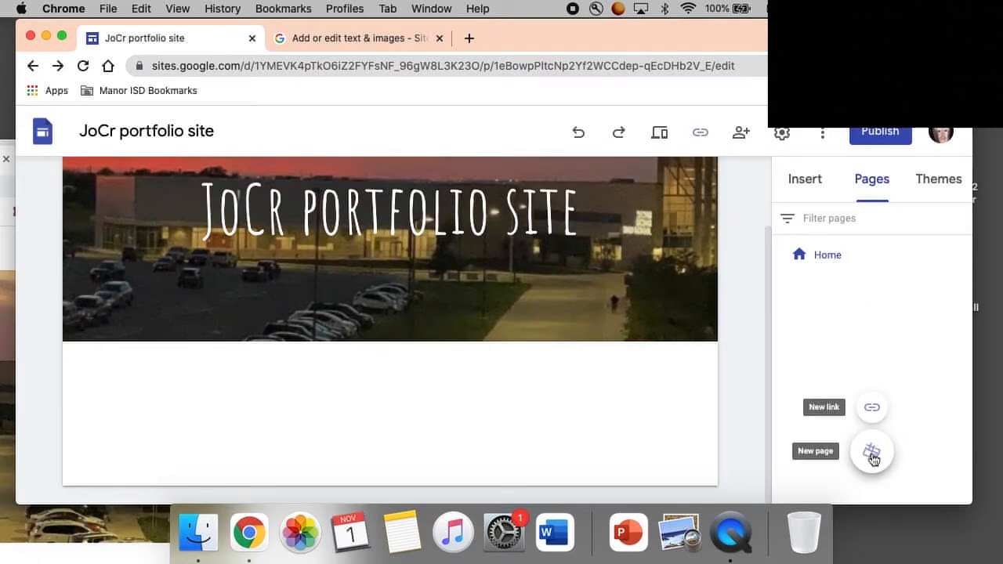
pyautogui.click(872, 450)
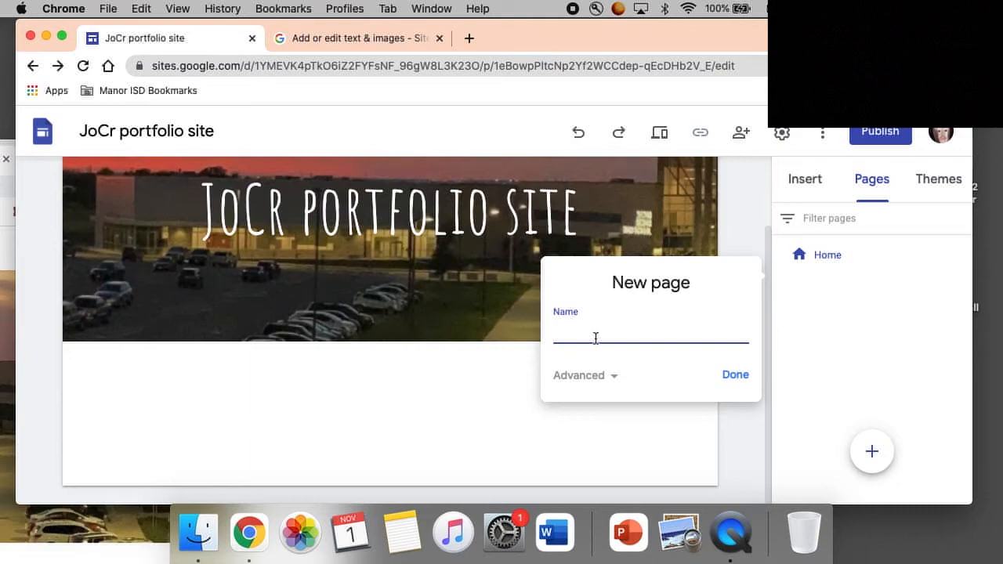
pyautogui.write('Journal')
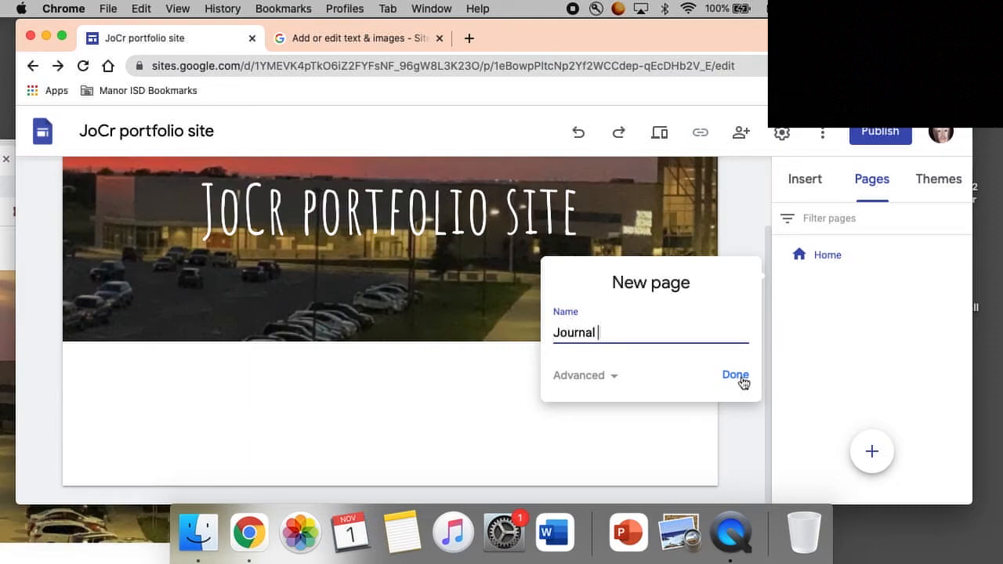
pyautogui.click(735, 375)
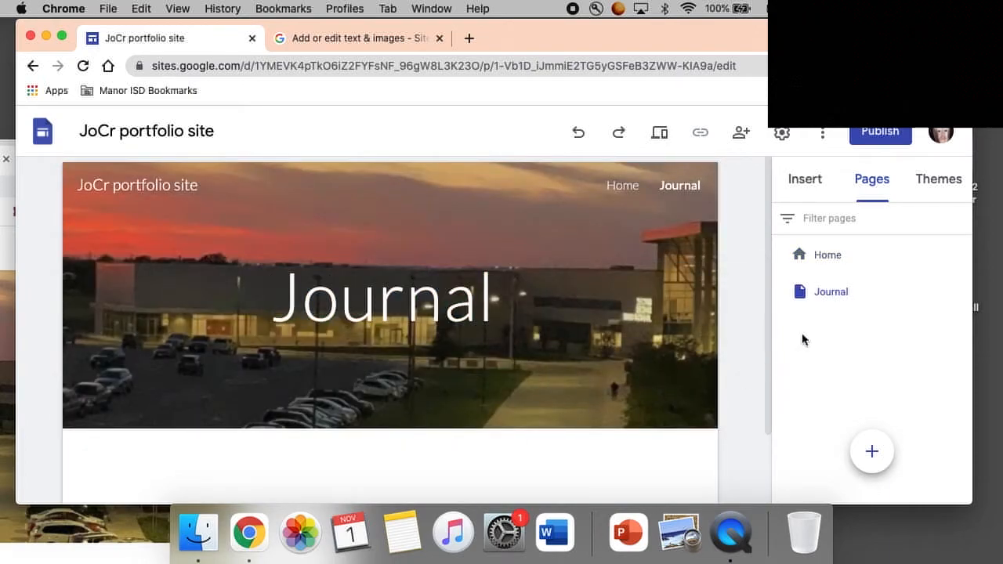
pyautogui.click(827, 254)
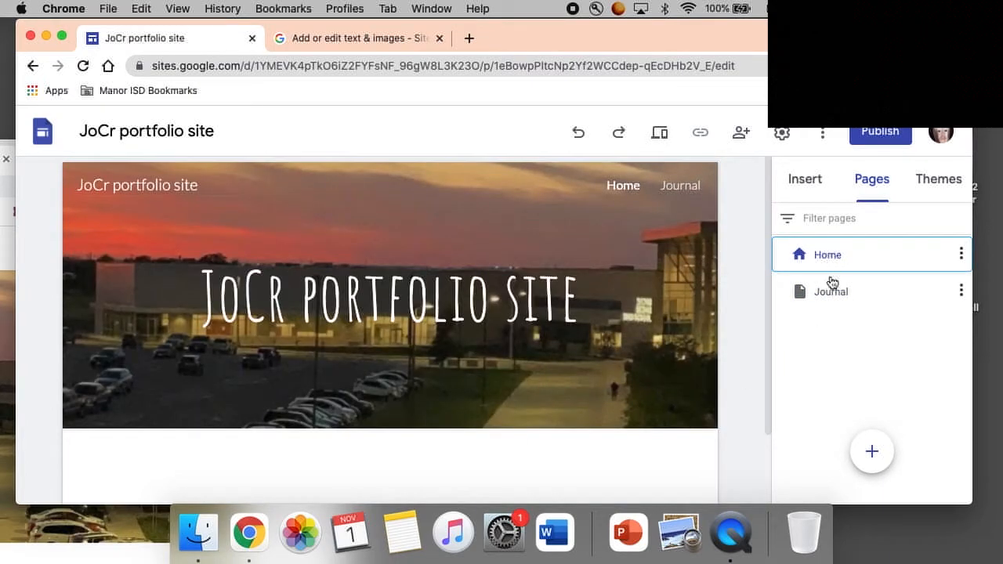
pyautogui.click(831, 291)
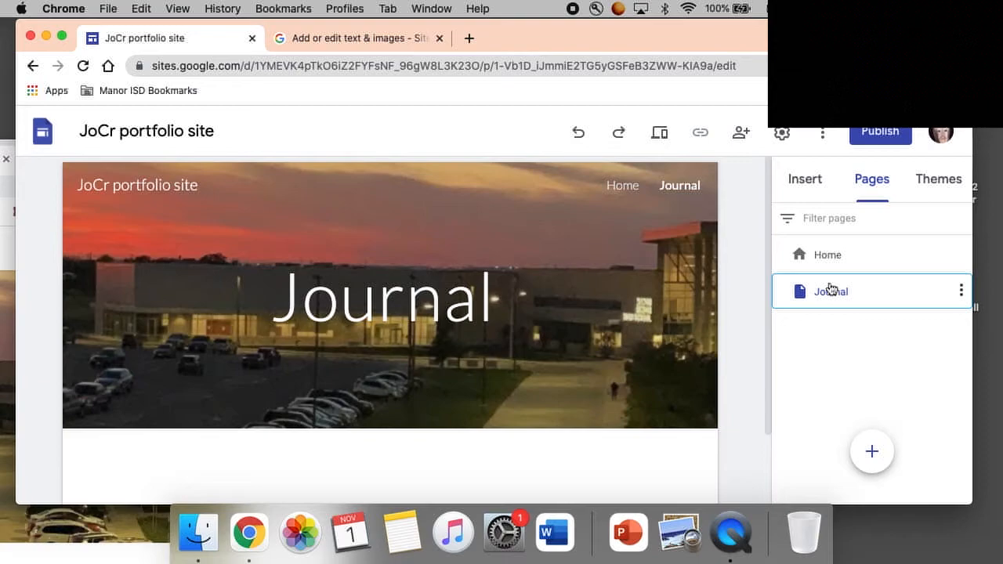
pyautogui.click(390, 295)
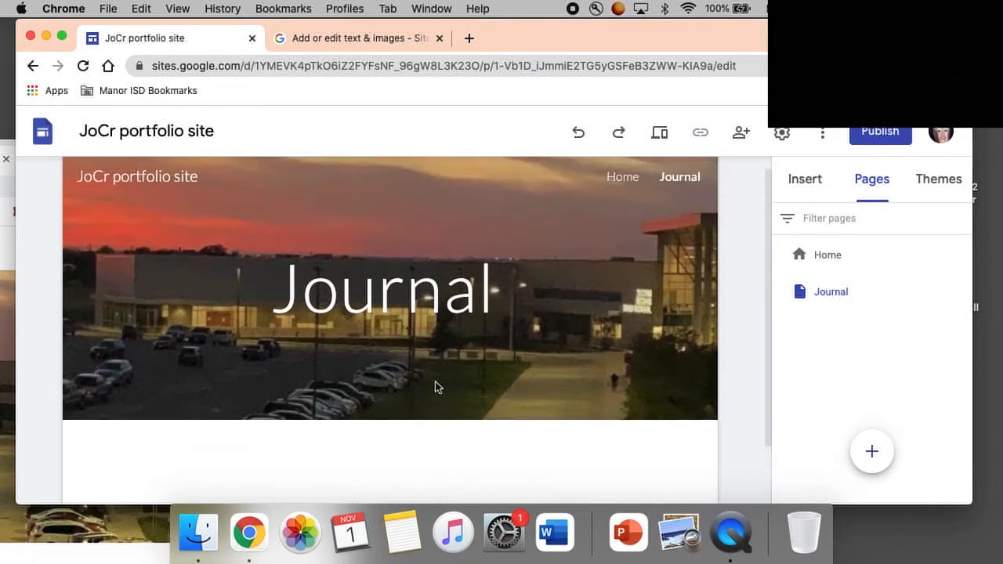
# - Add a text box reading 'We are making digital portfolios in class!'
pyautogui.click(805, 179)
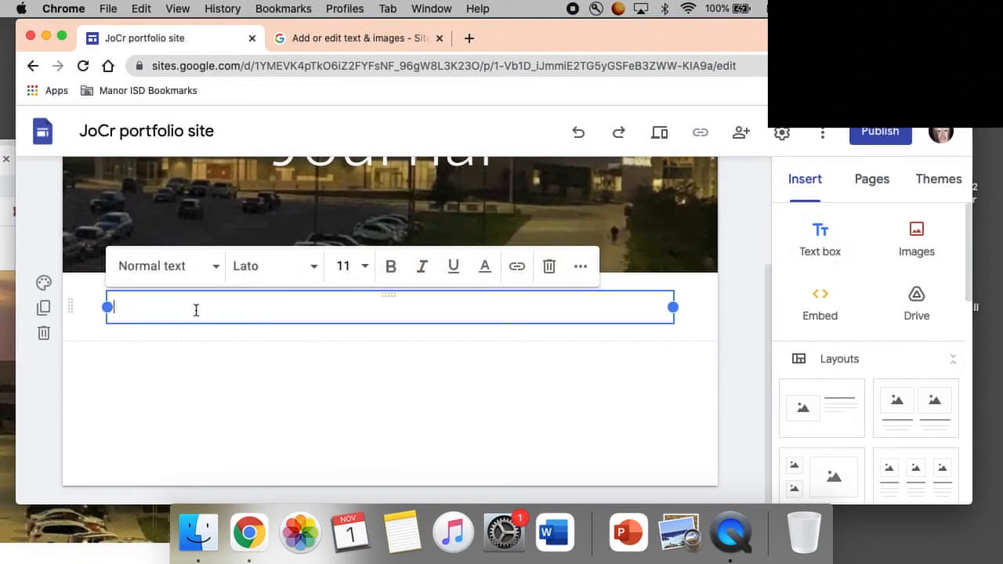
pyautogui.write('We are mak')
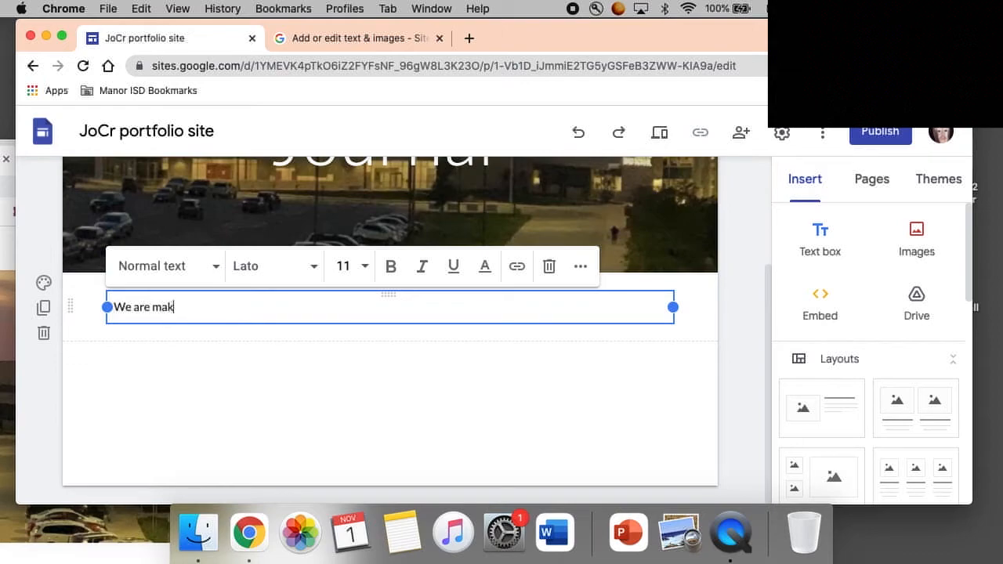
pyautogui.write('ing digital port')
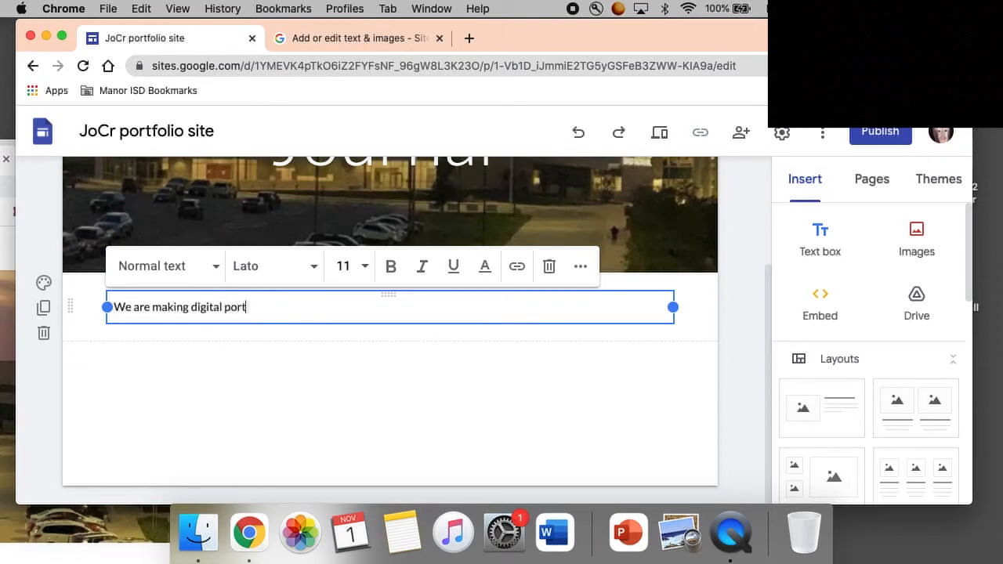
pyautogui.write('folios in class!')
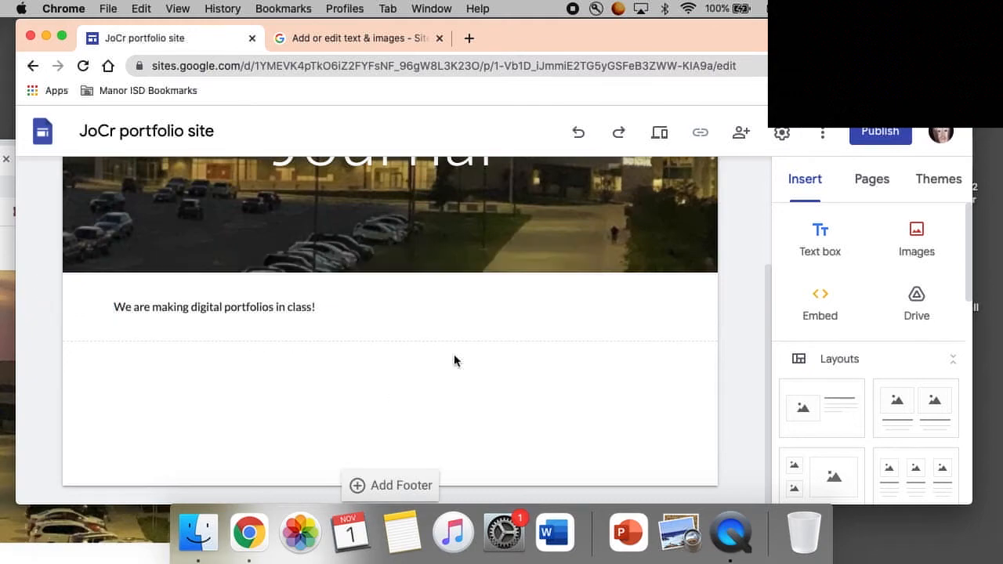
# - Add a second text box about using this site to highlight my work
pyautogui.click(820, 237)
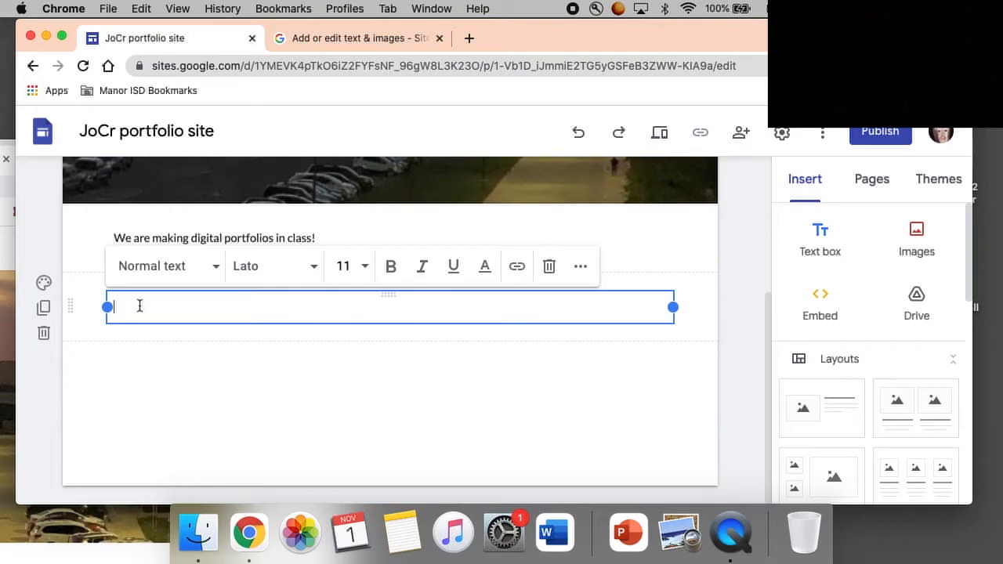
pyautogui.write('I am going to be using this web page this school year')
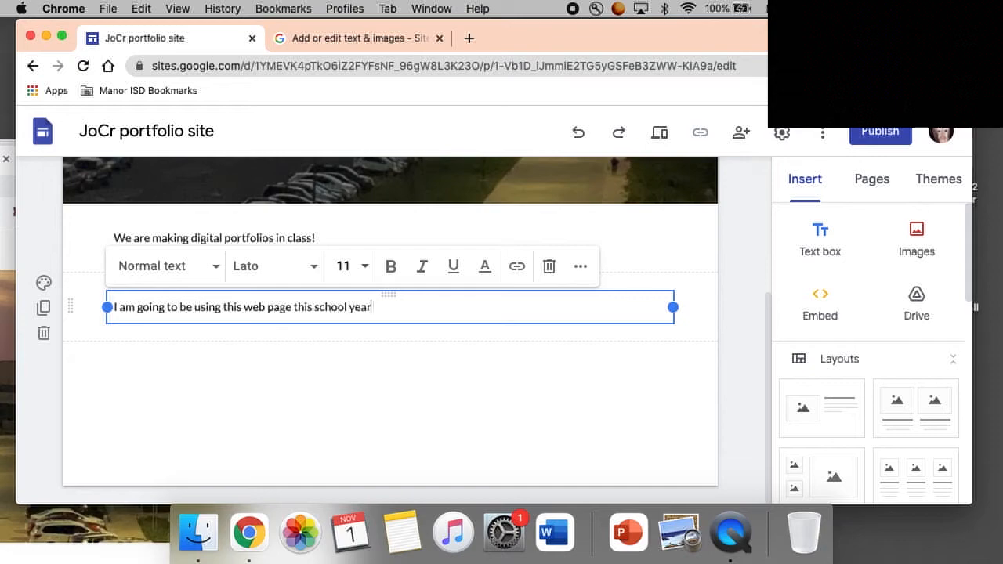
pyautogui.write('to highlight my work. I am confident that an potential')
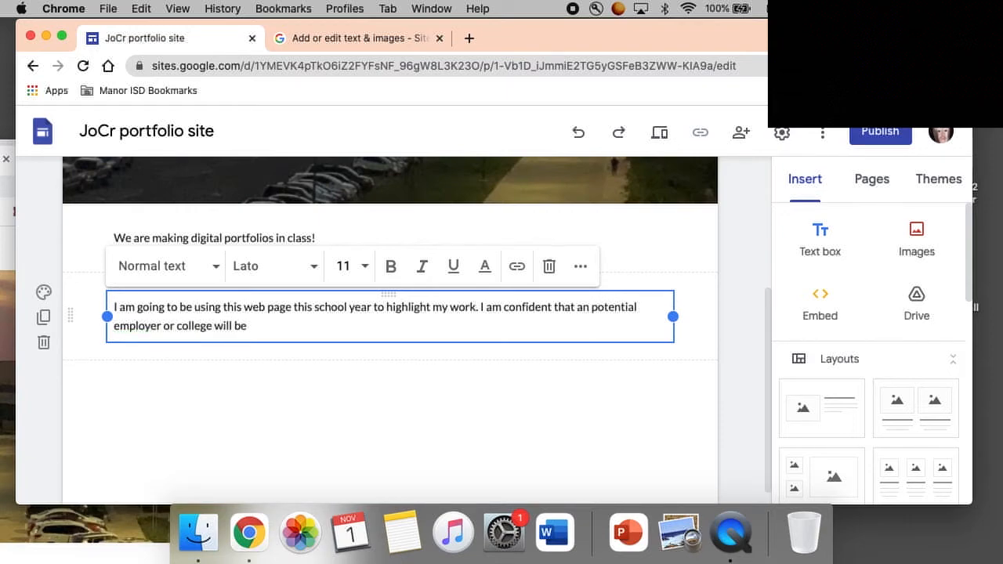
pyautogui.write('interested in seeing this website.')
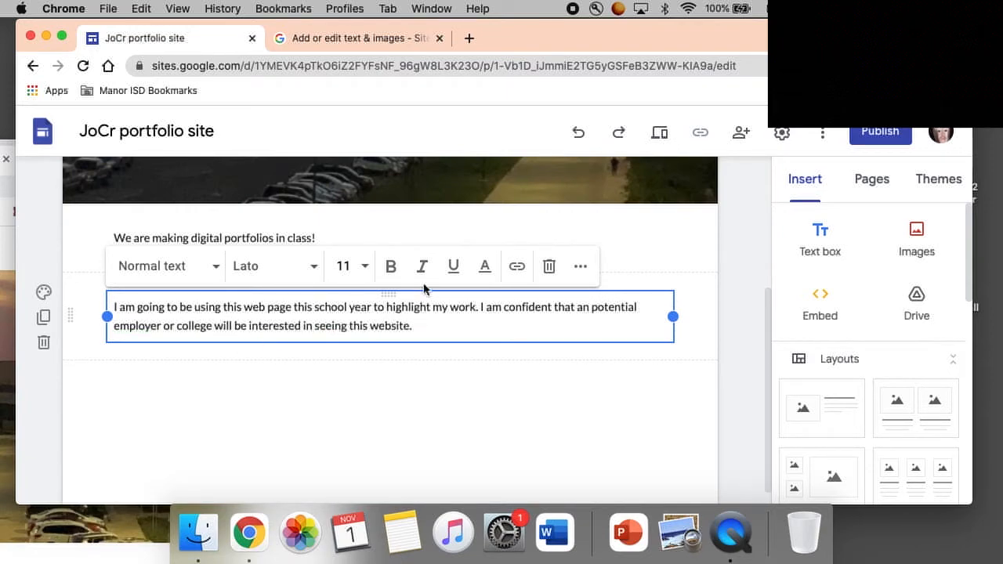
pyautogui.scroll(-3)
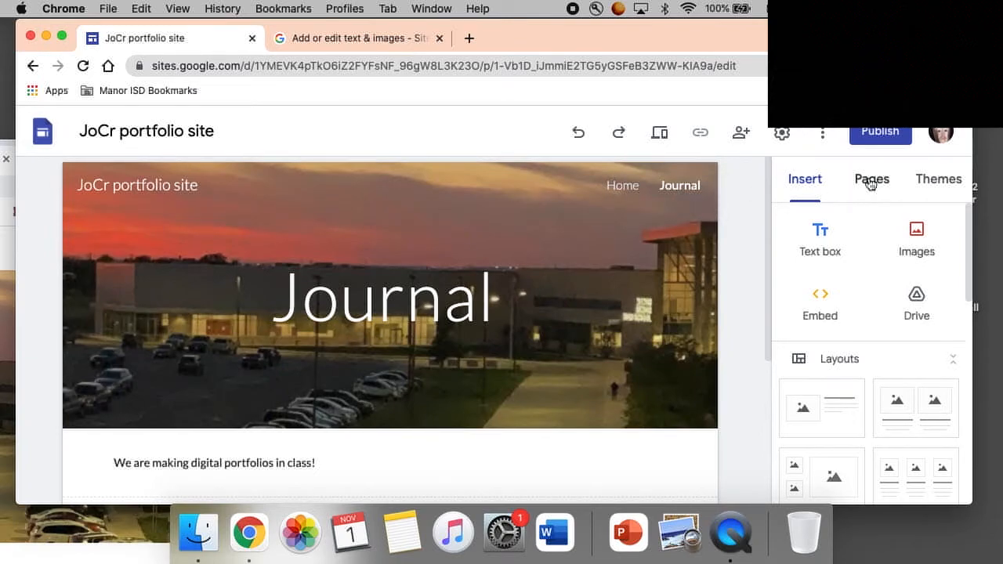
pyautogui.moveTo(861, 256)
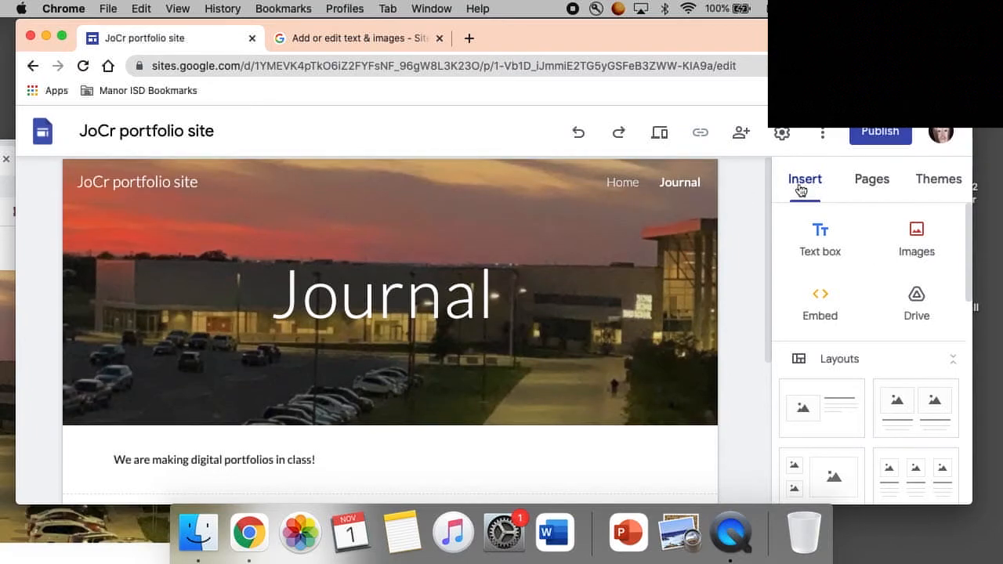
# - Return to Home and add a new page named 'Photos I took'
pyautogui.click(622, 182)
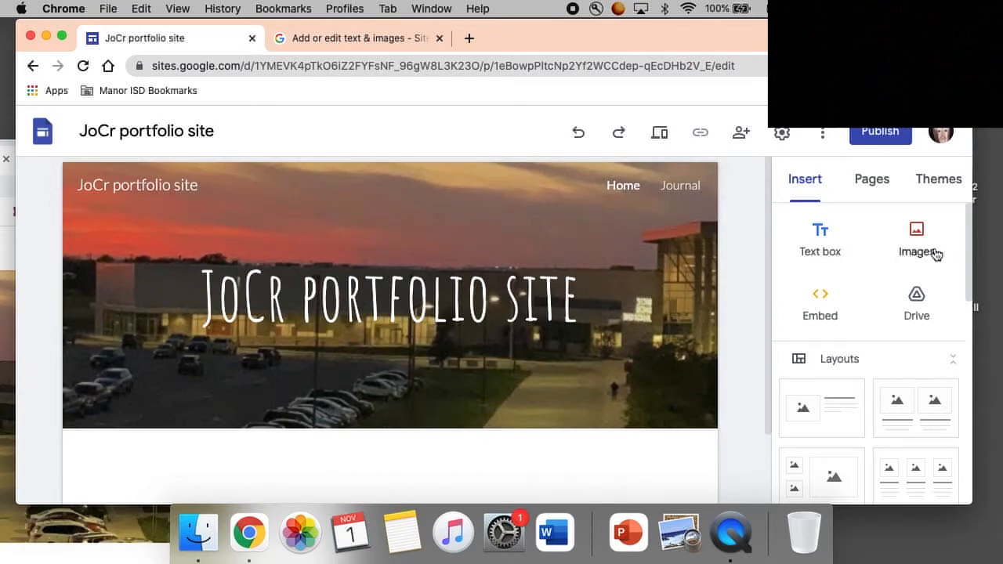
pyautogui.click(872, 179)
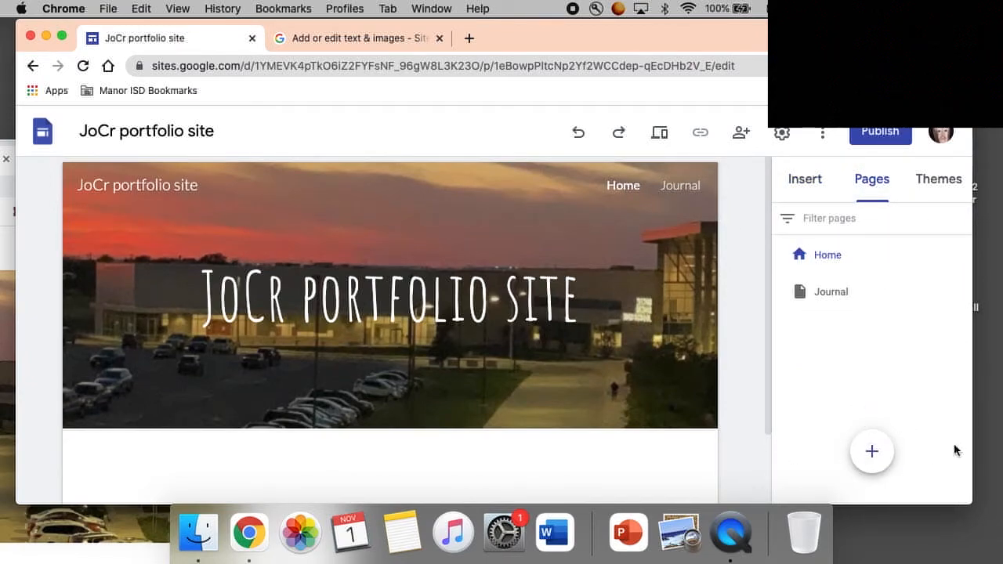
pyautogui.moveTo(876, 403)
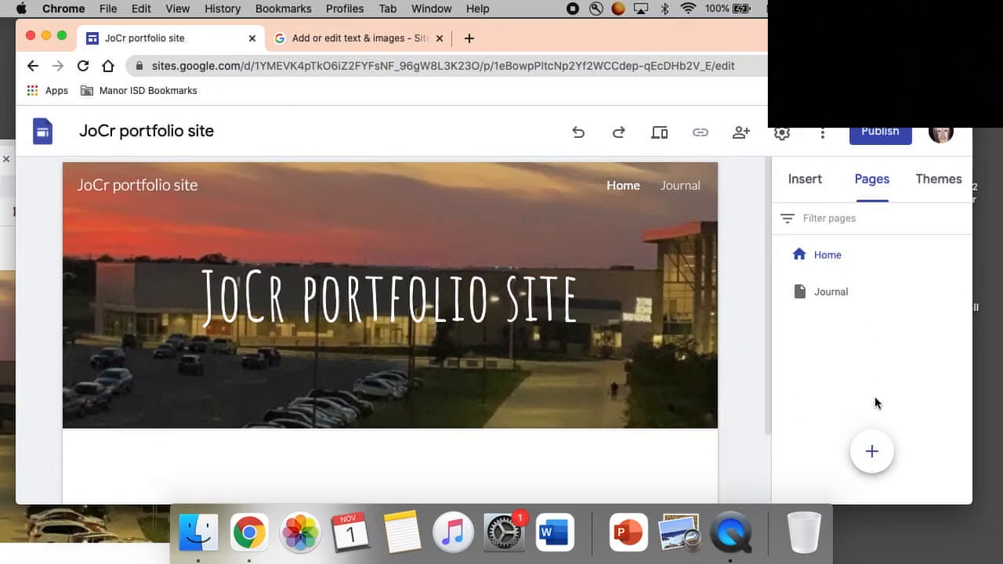
pyautogui.click(872, 450)
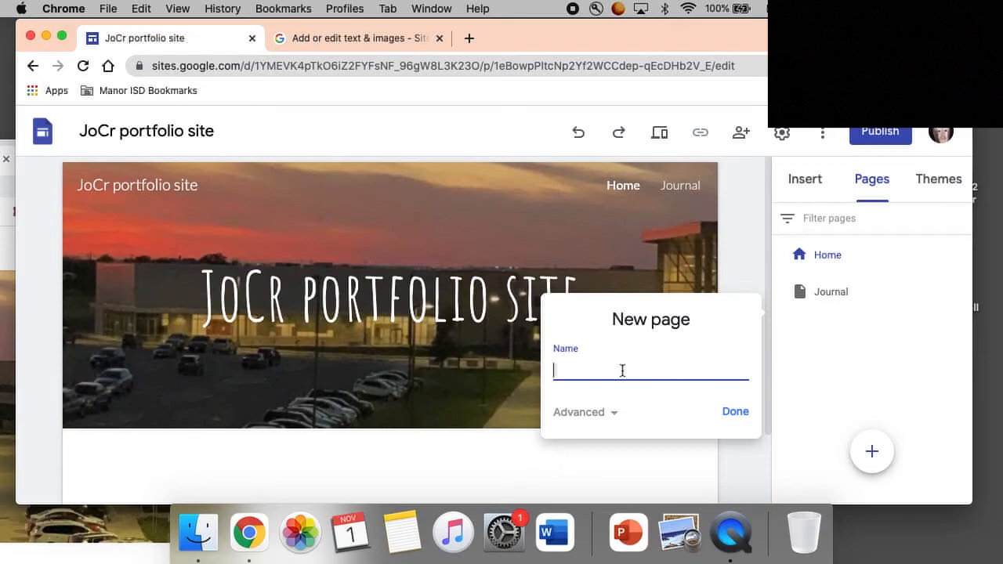
pyautogui.write('Photos I took')
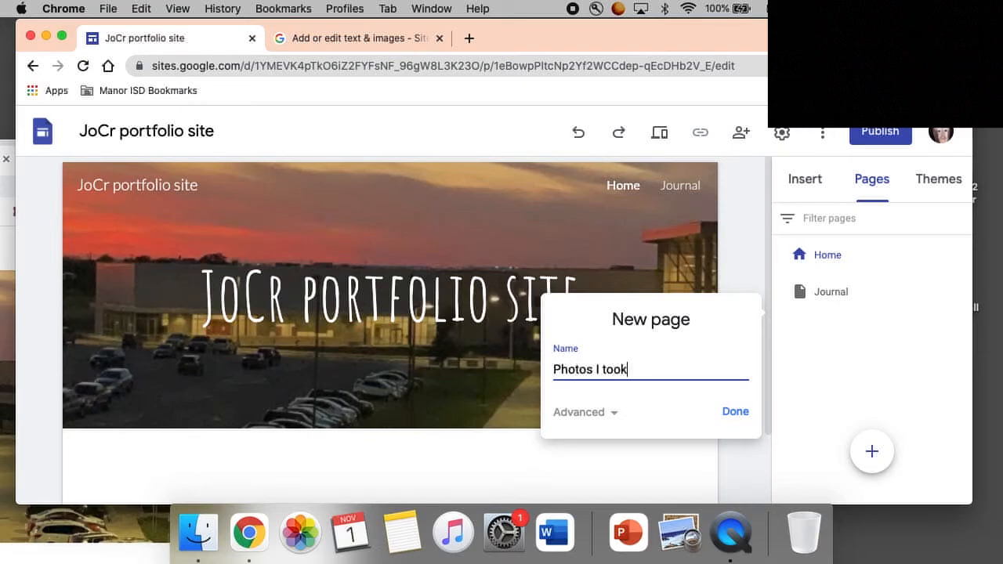
pyautogui.click(734, 412)
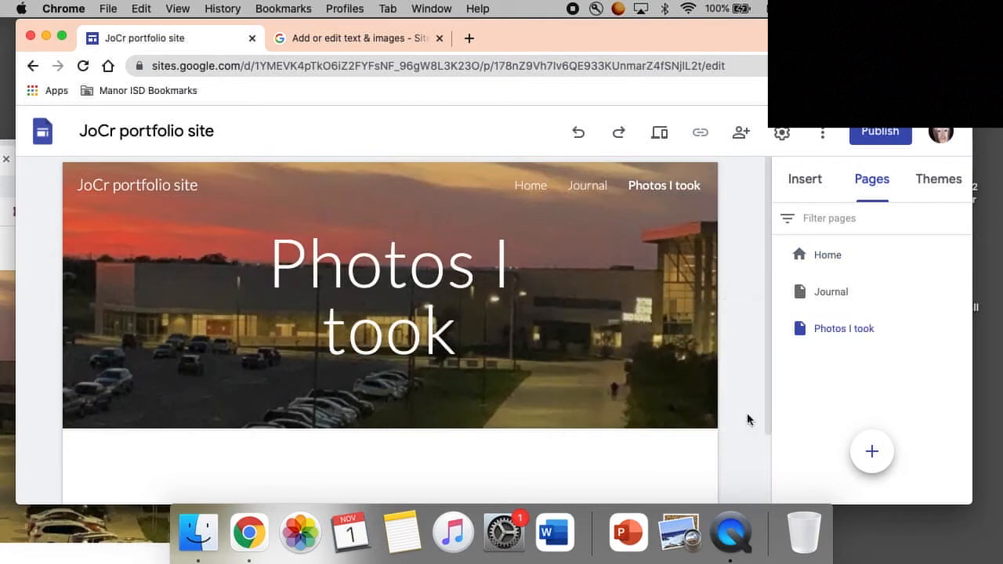
pyautogui.moveTo(607, 188)
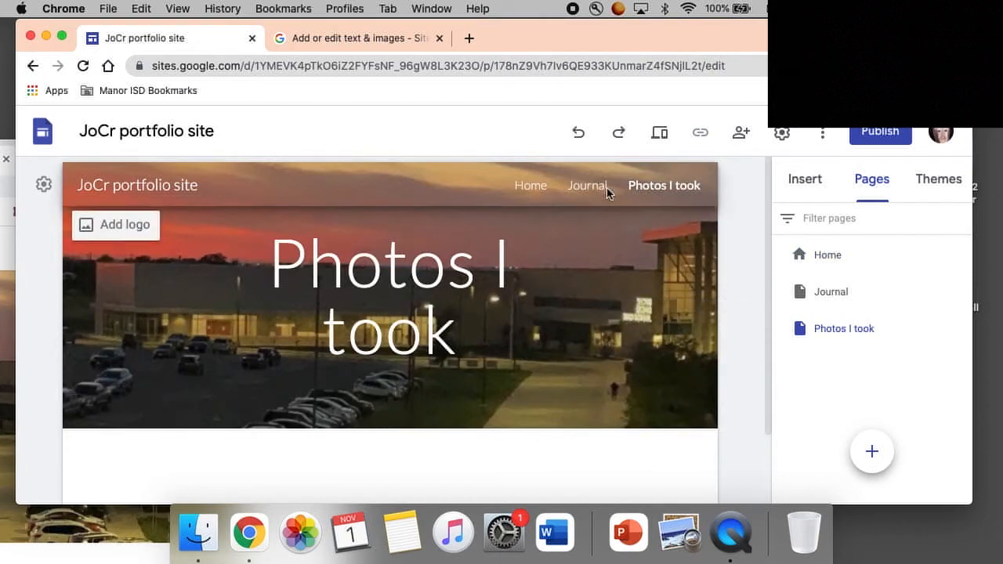
pyautogui.moveTo(531, 188)
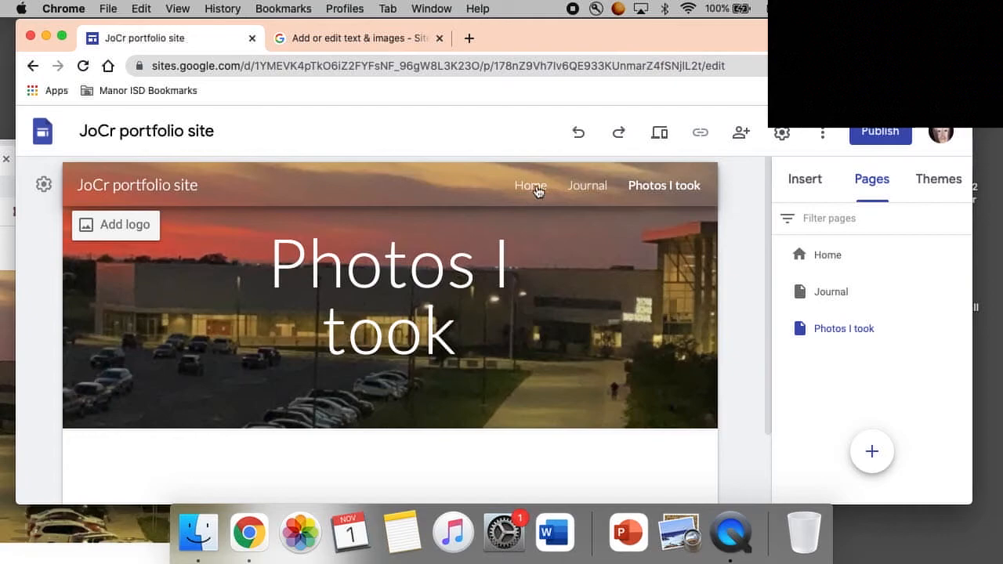
pyautogui.click(830, 291)
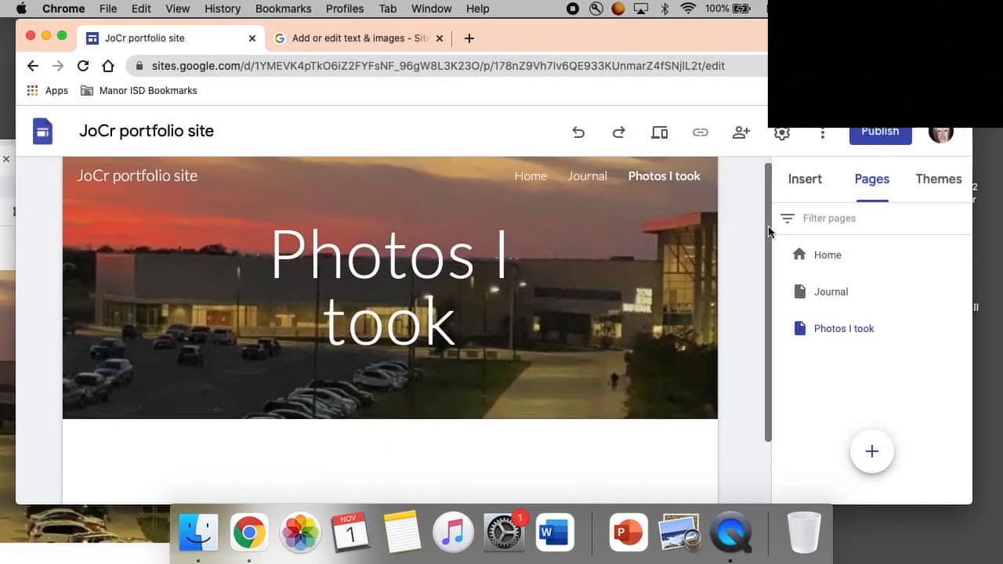
# - Start an image upload and browse the LUMIX drive, Downloads, Documents and Desktop
pyautogui.scroll(-3)
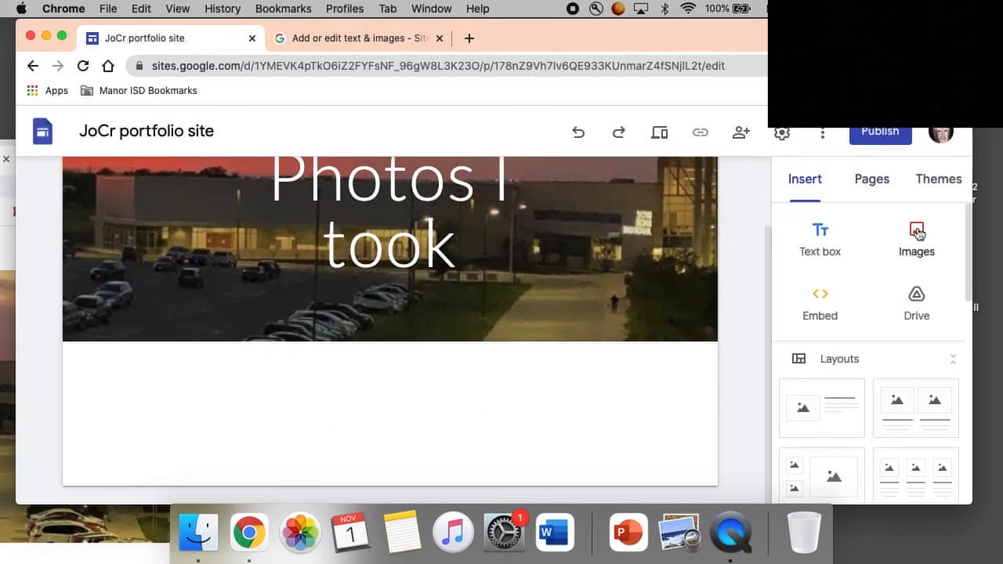
pyautogui.click(916, 239)
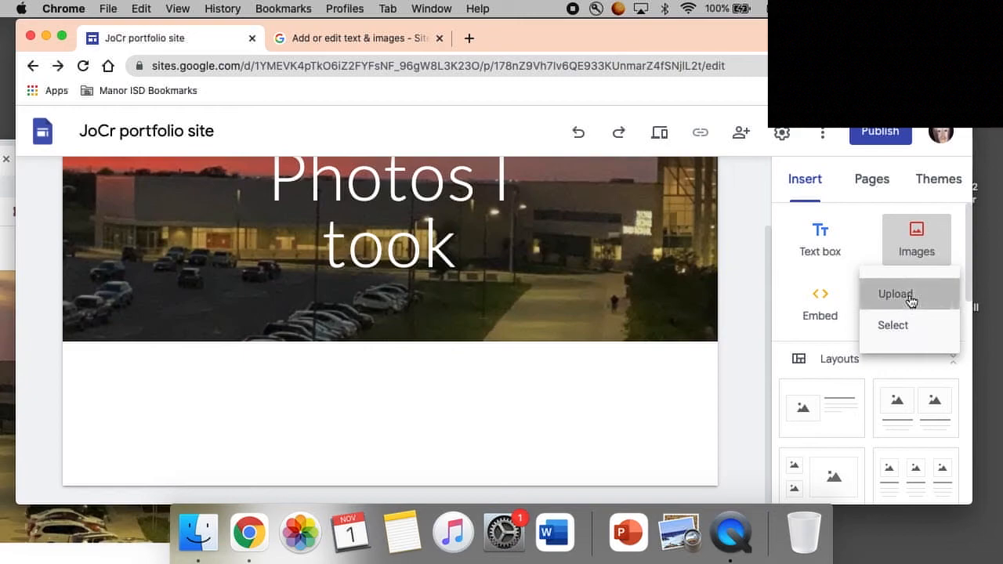
pyautogui.click(894, 294)
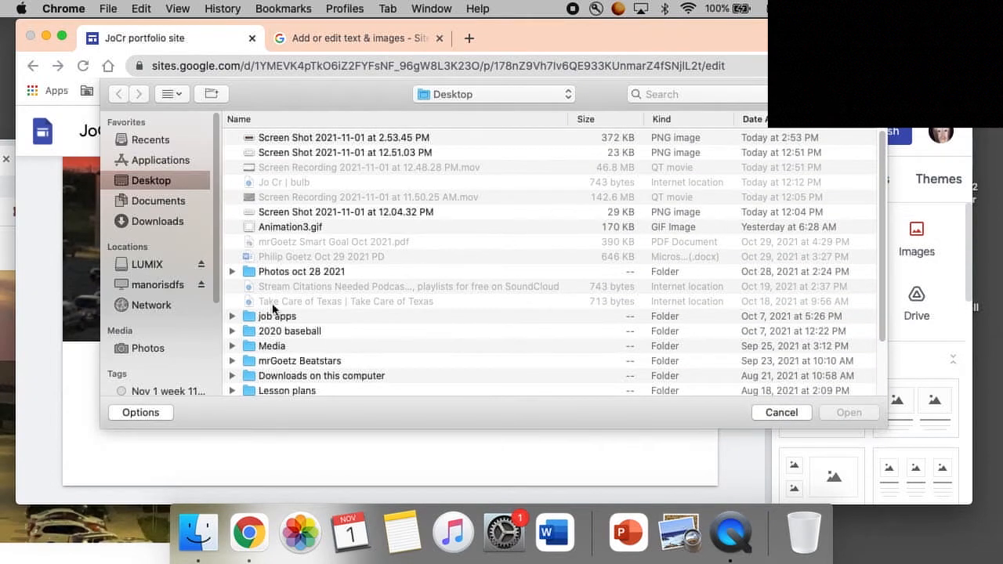
pyautogui.click(146, 264)
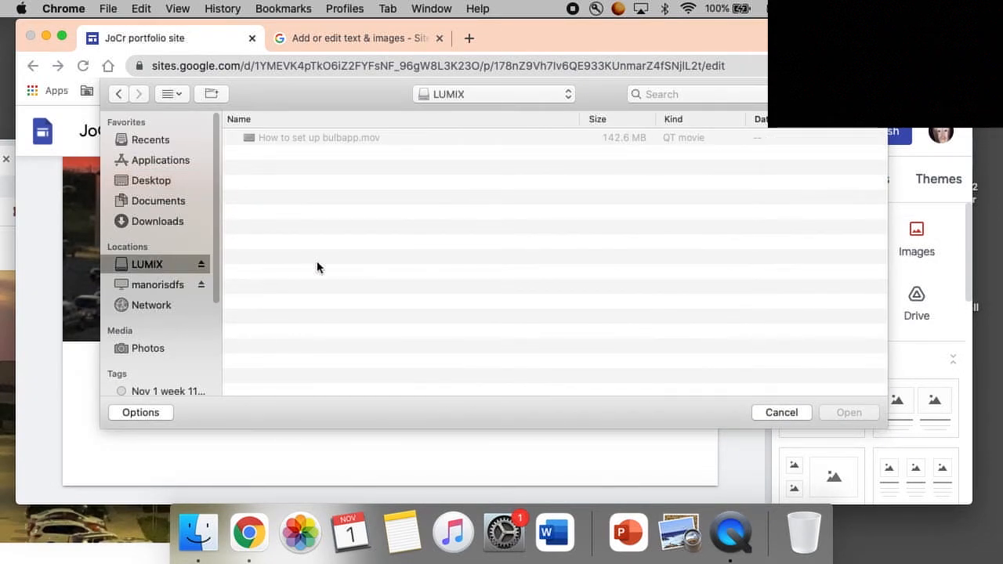
pyautogui.moveTo(152, 358)
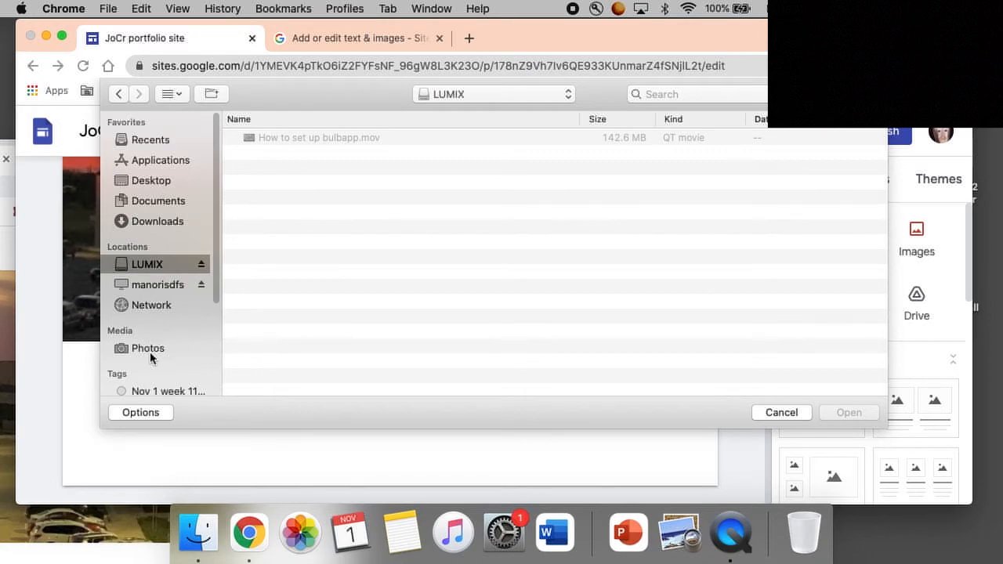
pyautogui.click(157, 221)
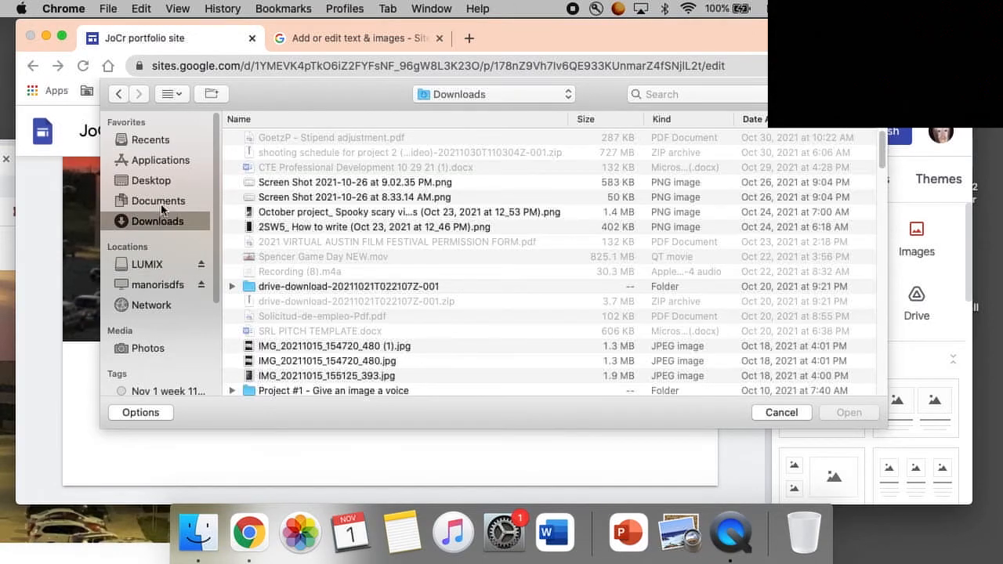
pyautogui.click(158, 201)
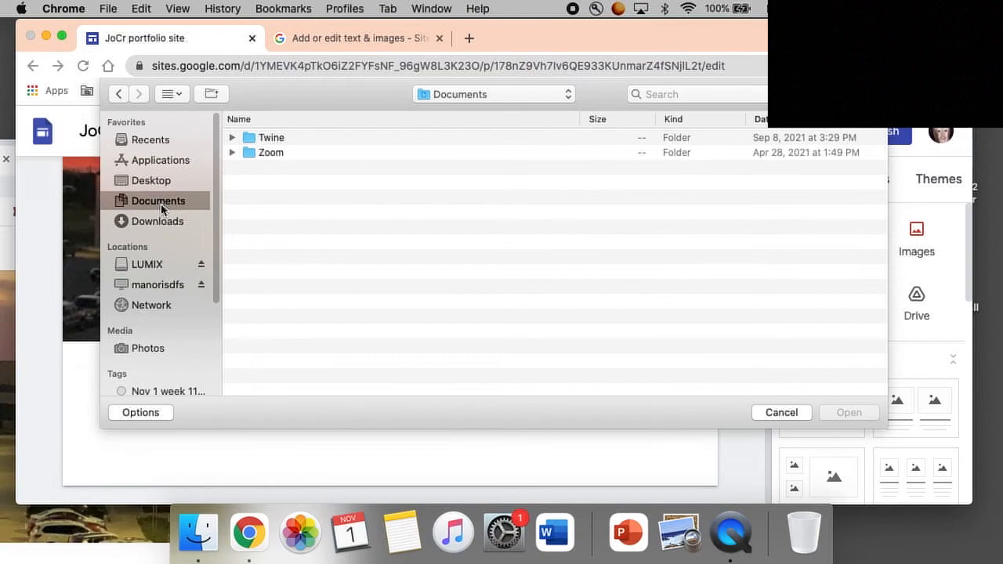
pyautogui.click(151, 180)
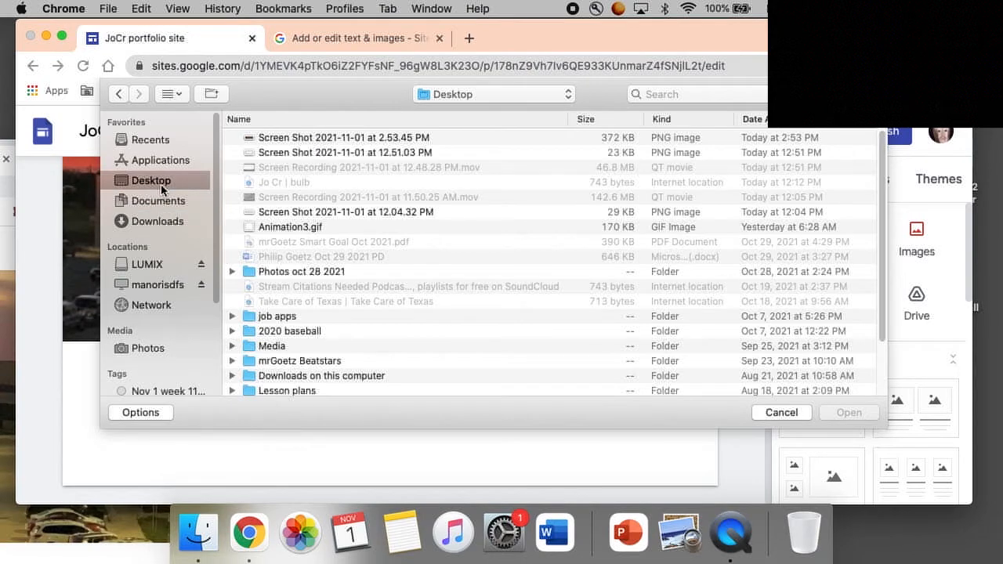
# - Open the 2020 baseball folder in the picker and show its files as thumbnails
pyautogui.scroll(-3)
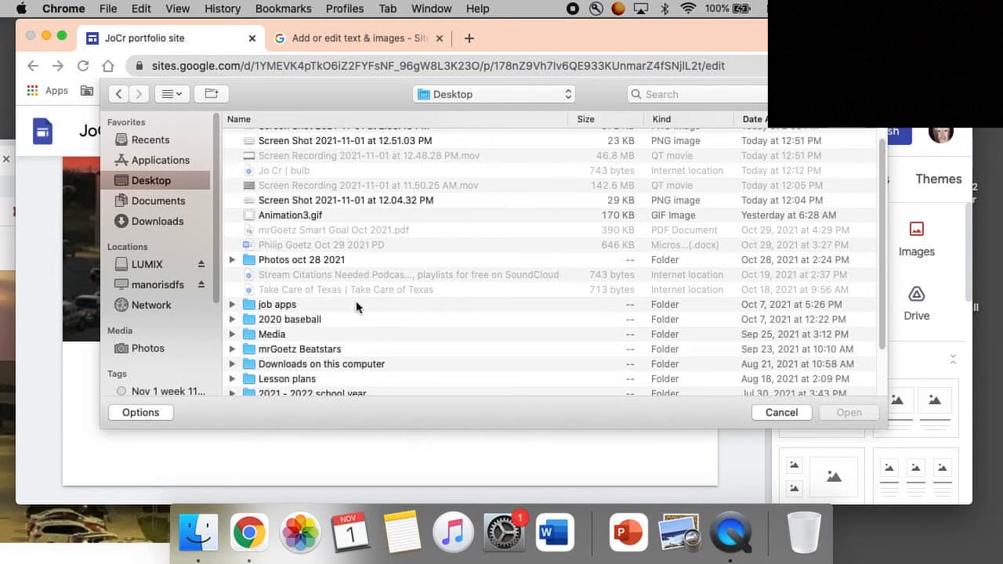
pyautogui.doubleClick(290, 319)
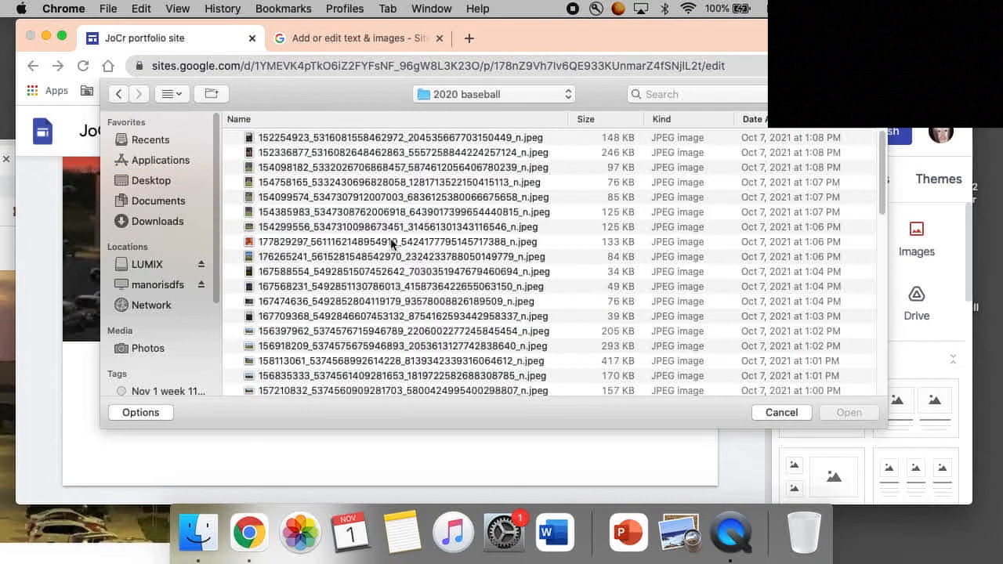
pyautogui.click(781, 412)
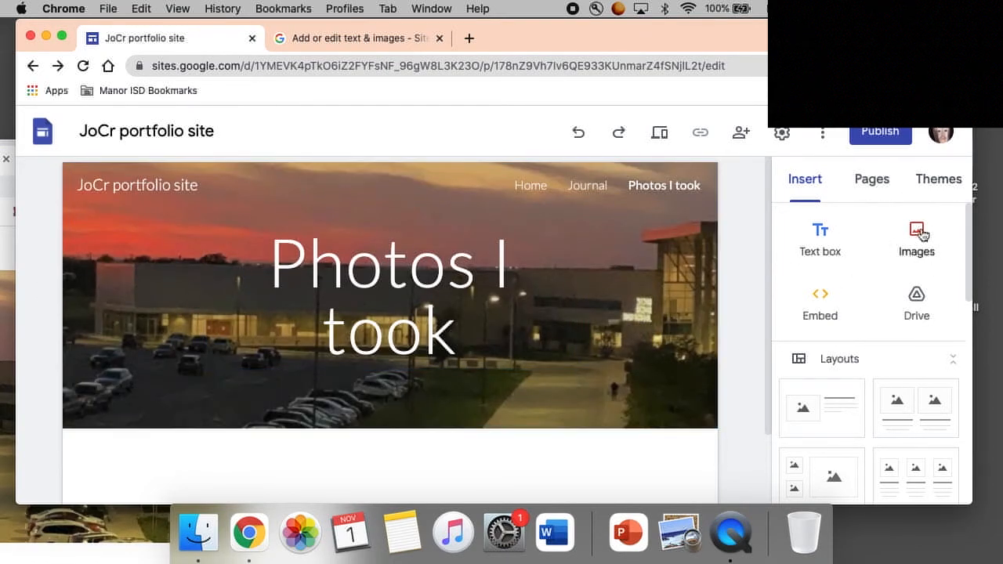
pyautogui.moveTo(917, 302)
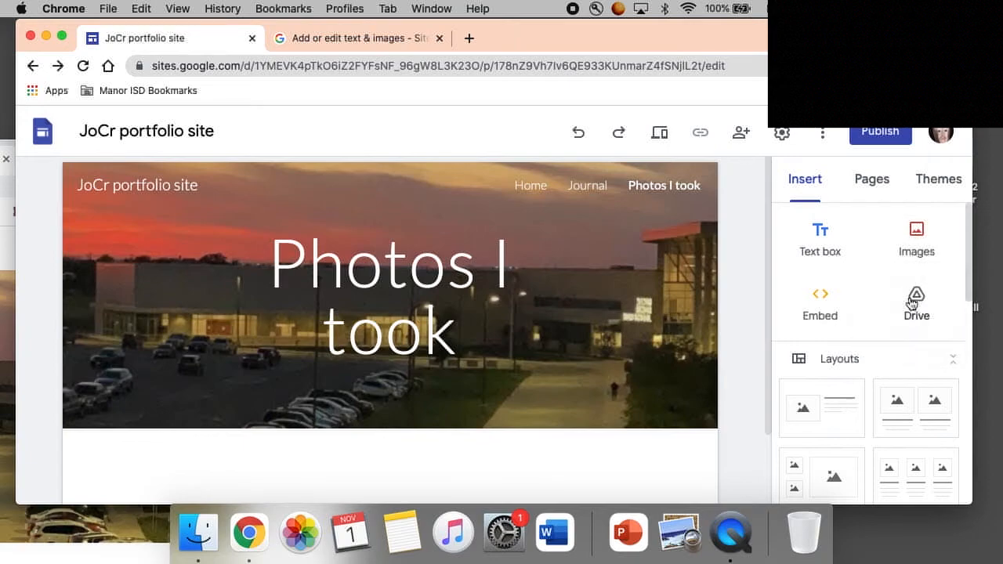
pyautogui.click(916, 235)
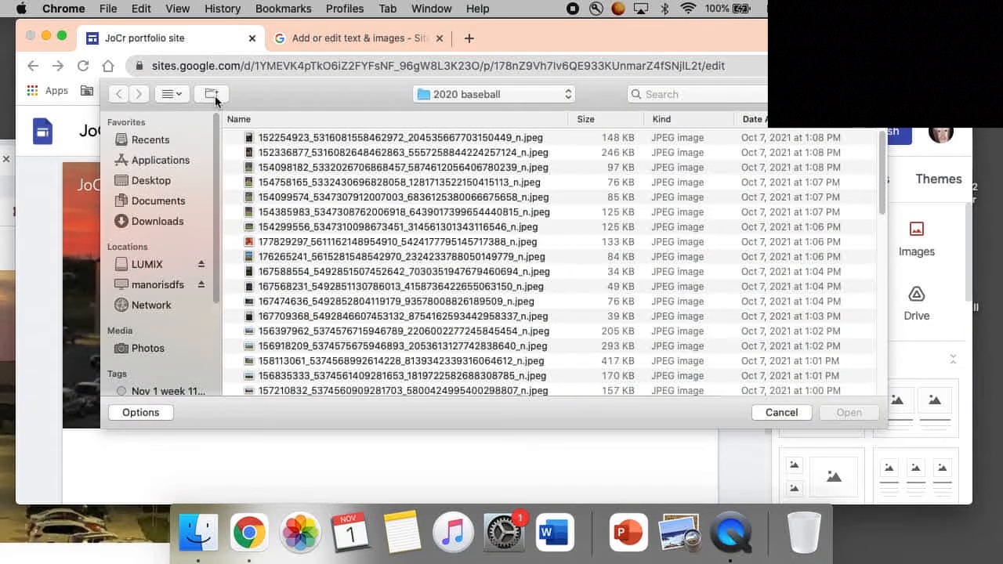
pyautogui.click(165, 94)
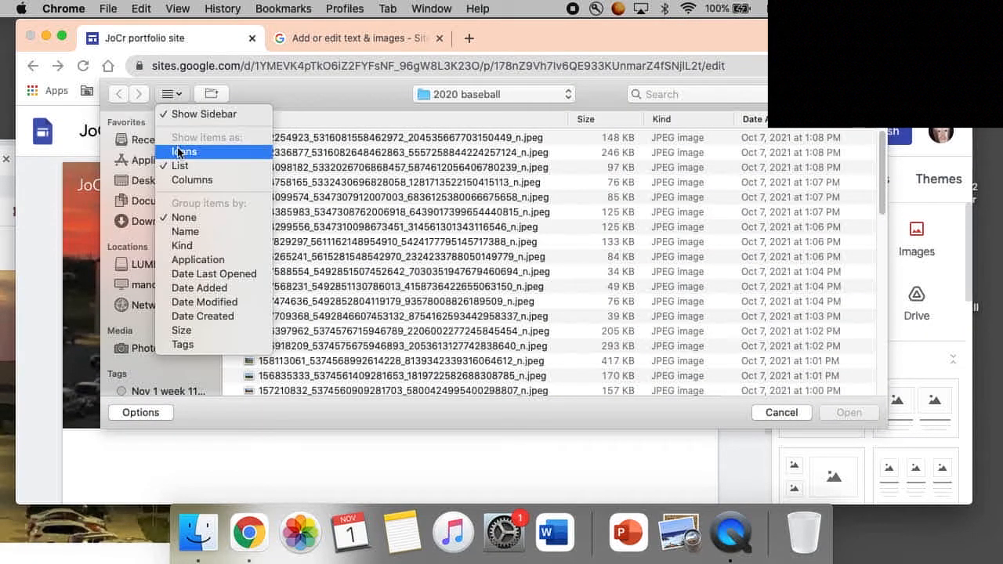
pyautogui.click(183, 152)
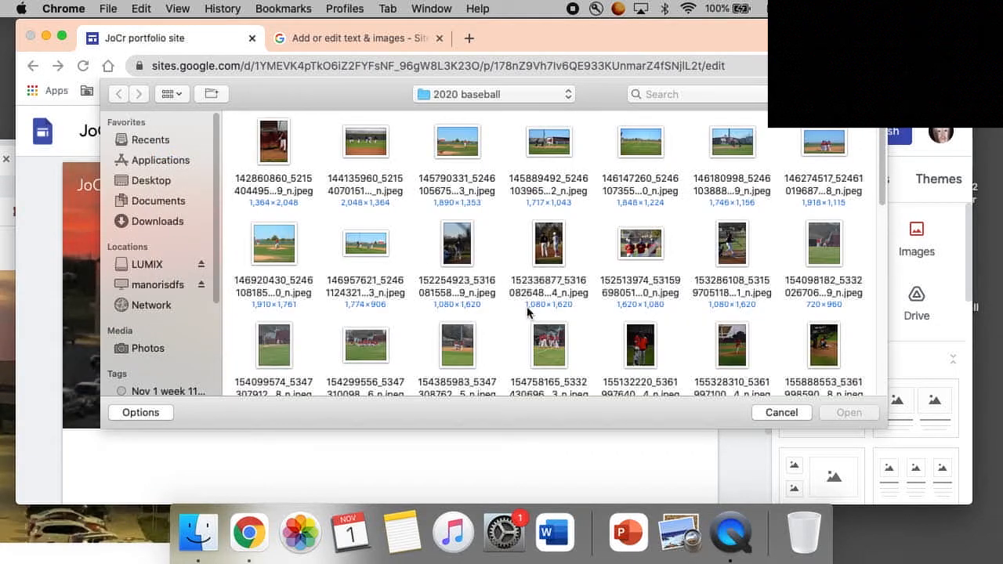
pyautogui.moveTo(482, 188)
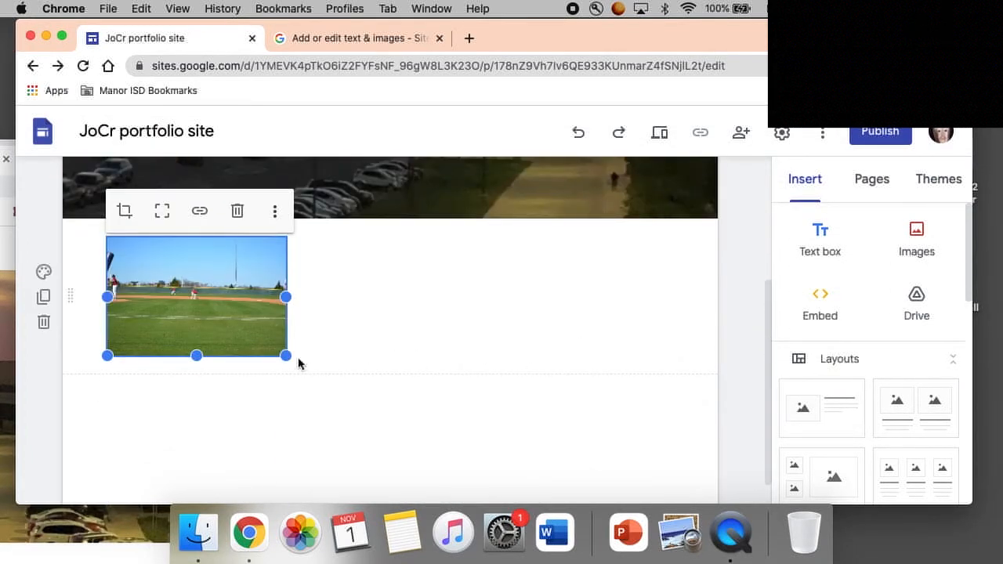
# - Drag the baseball photo's corner outward to enlarge it, then scroll below it
pyautogui.moveTo(285, 355); pyautogui.dragTo(402, 425)
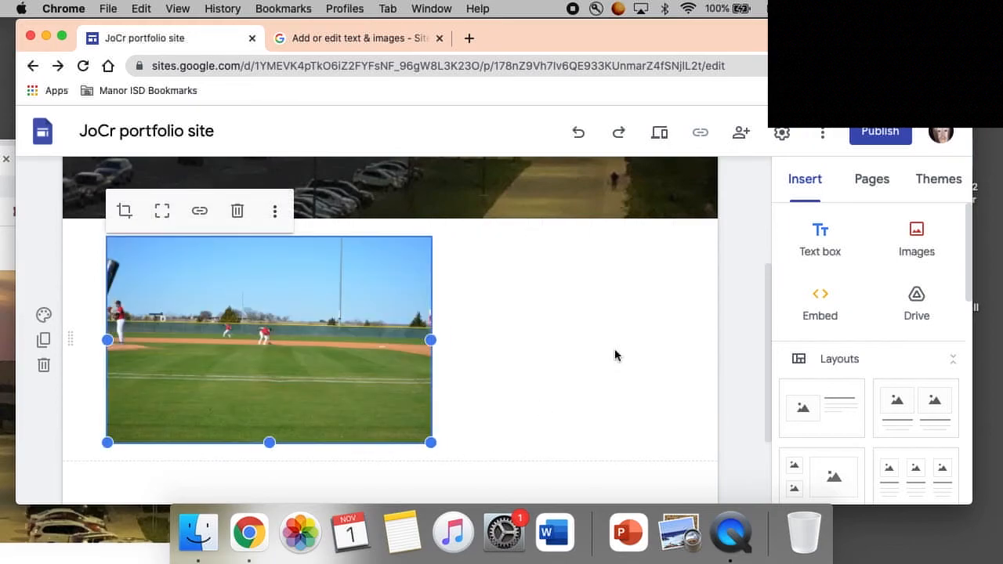
pyautogui.moveTo(279, 278)
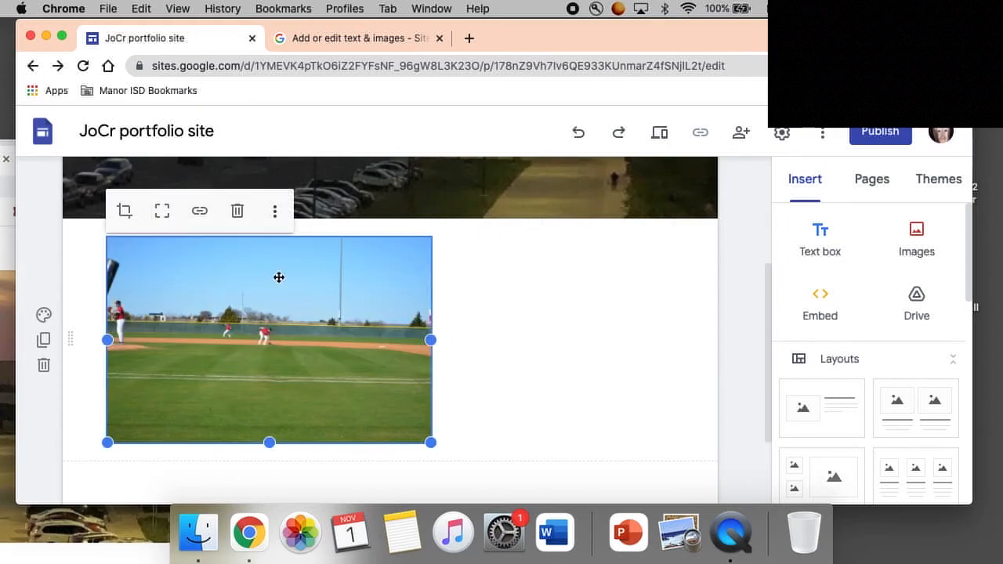
pyautogui.scroll(-3)
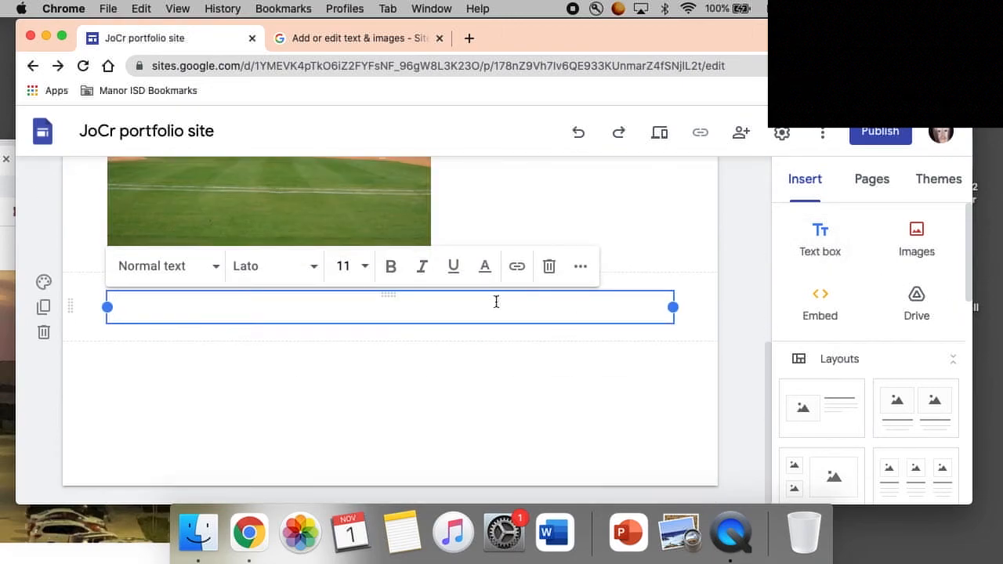
# - Caption the photo 'Baseball photo! Actually someone took it and posted it on facebook. I am reposting here.'
pyautogui.write('Baseball photo! Actually someone took it and posted it on facebook. I am repos')
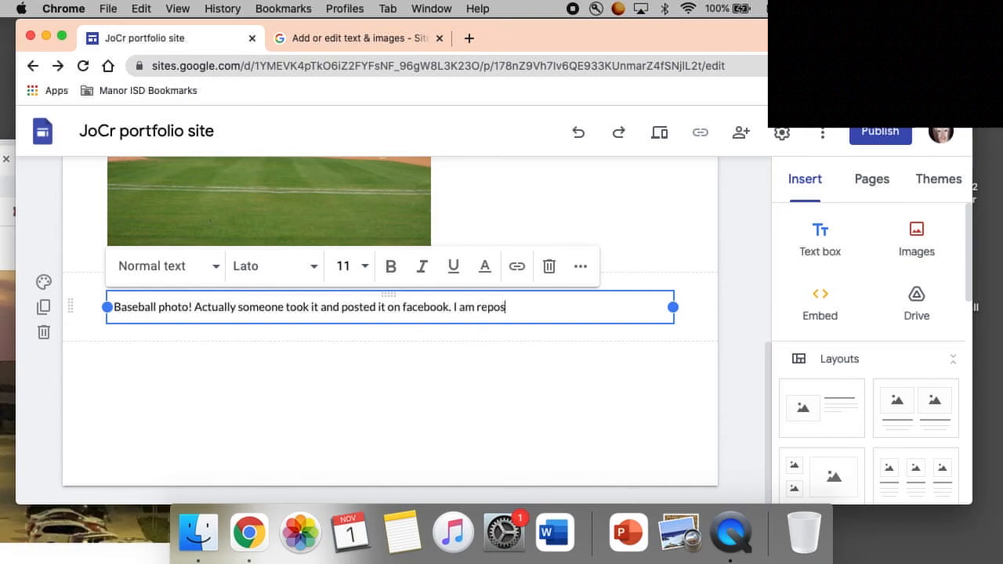
pyautogui.write('ting here.')
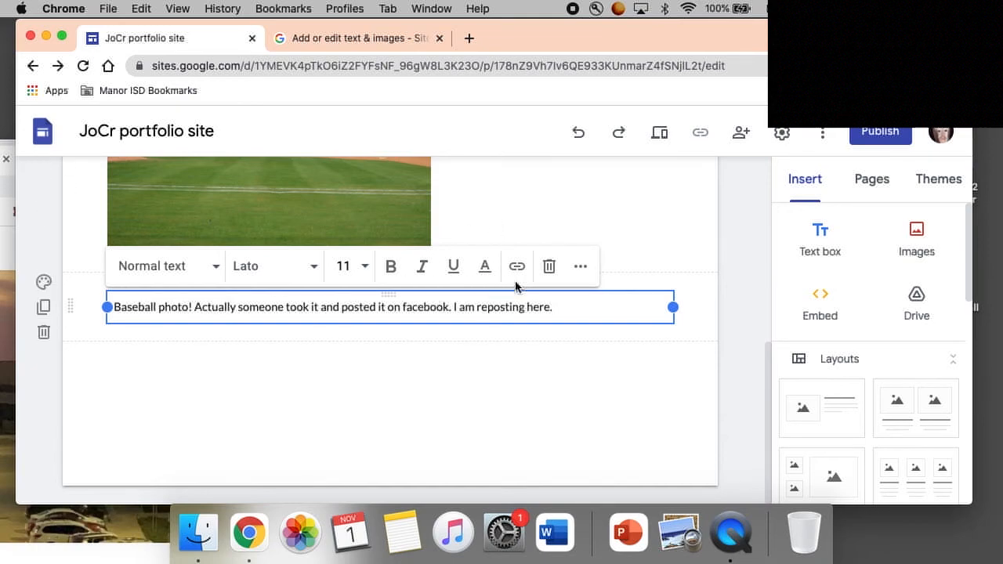
pyautogui.moveTo(502, 348)
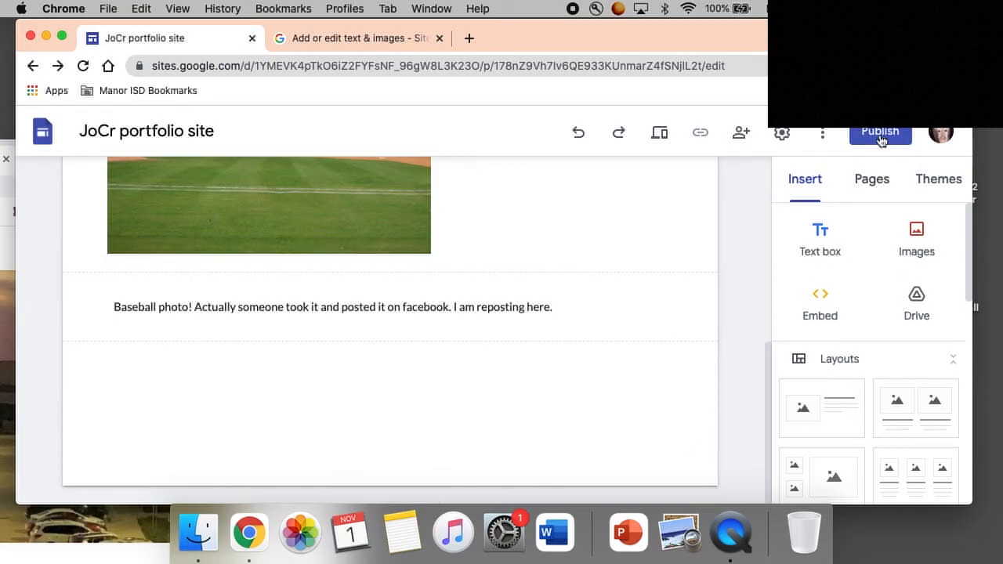
# - Publish the JoCr portfolio site and view the live version in a new tab
pyautogui.click(881, 131)
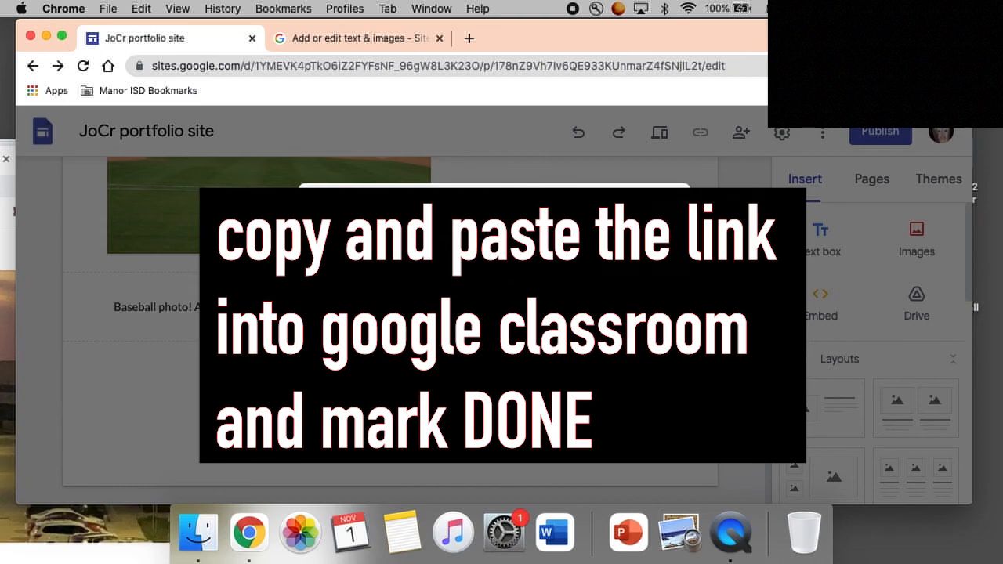
pyautogui.click(880, 131)
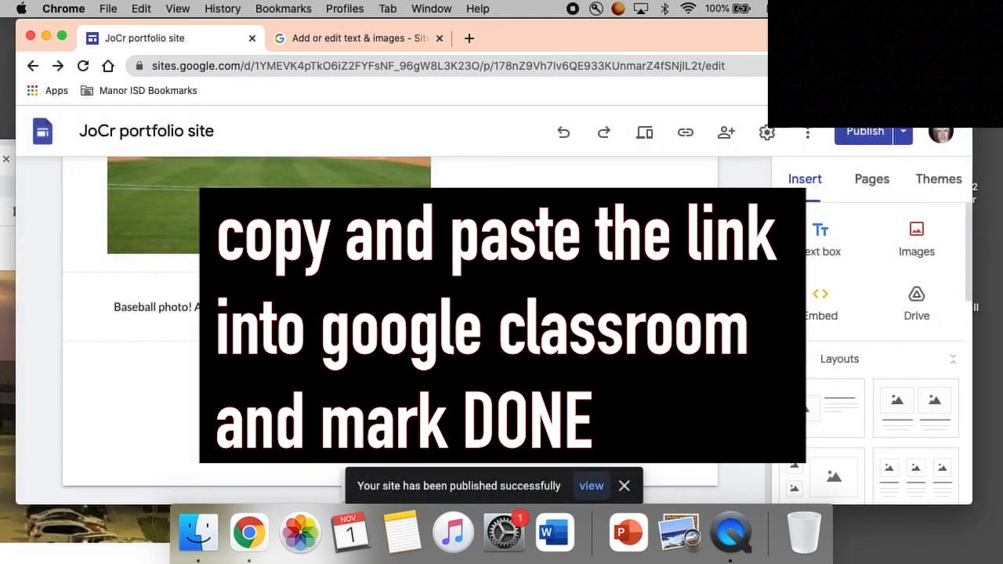
pyautogui.click(591, 486)
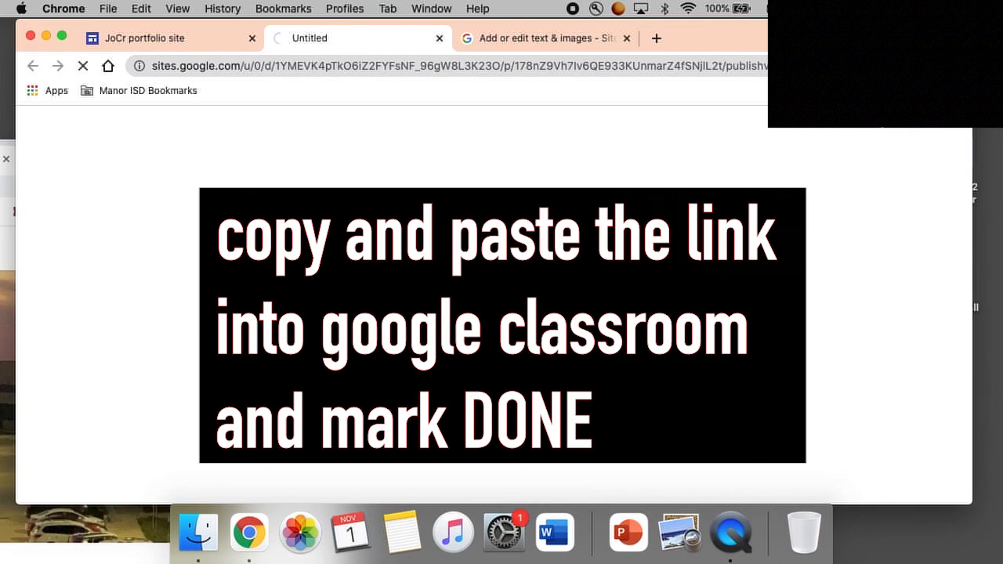